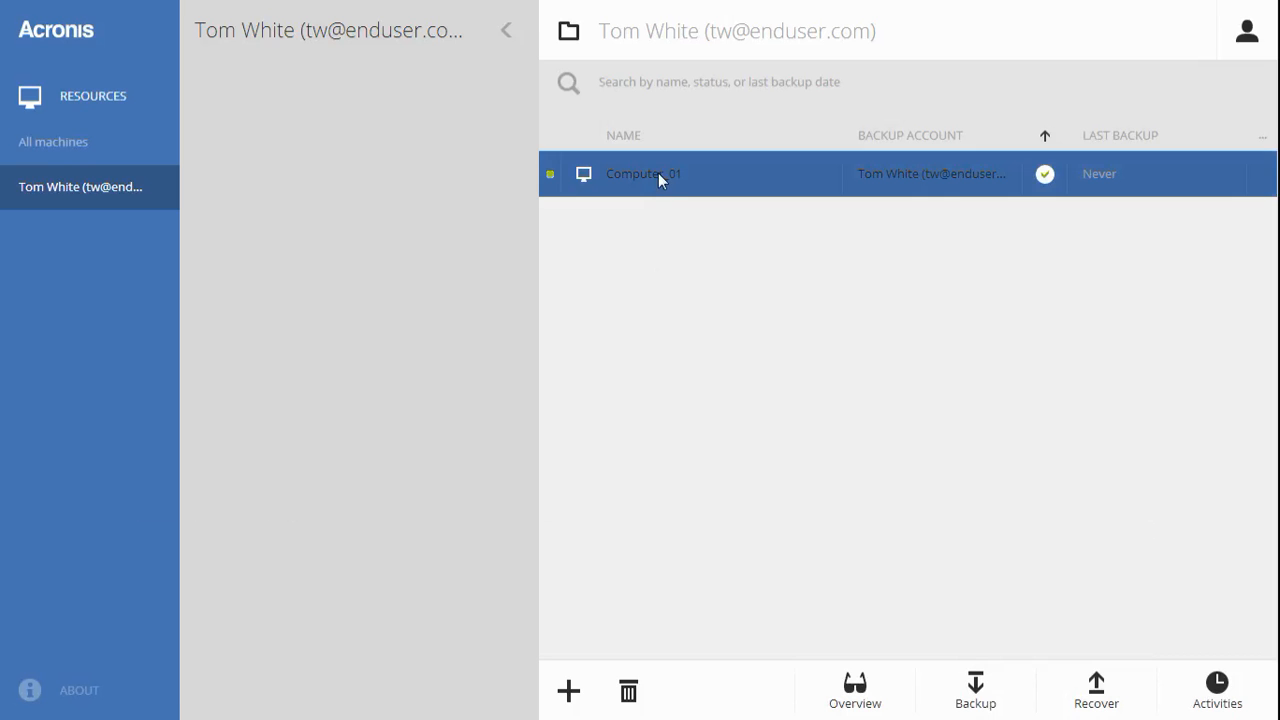
# Step: Show Computer_01's backup plans, currently empty, from the machine list
pyautogui.click(644, 172)
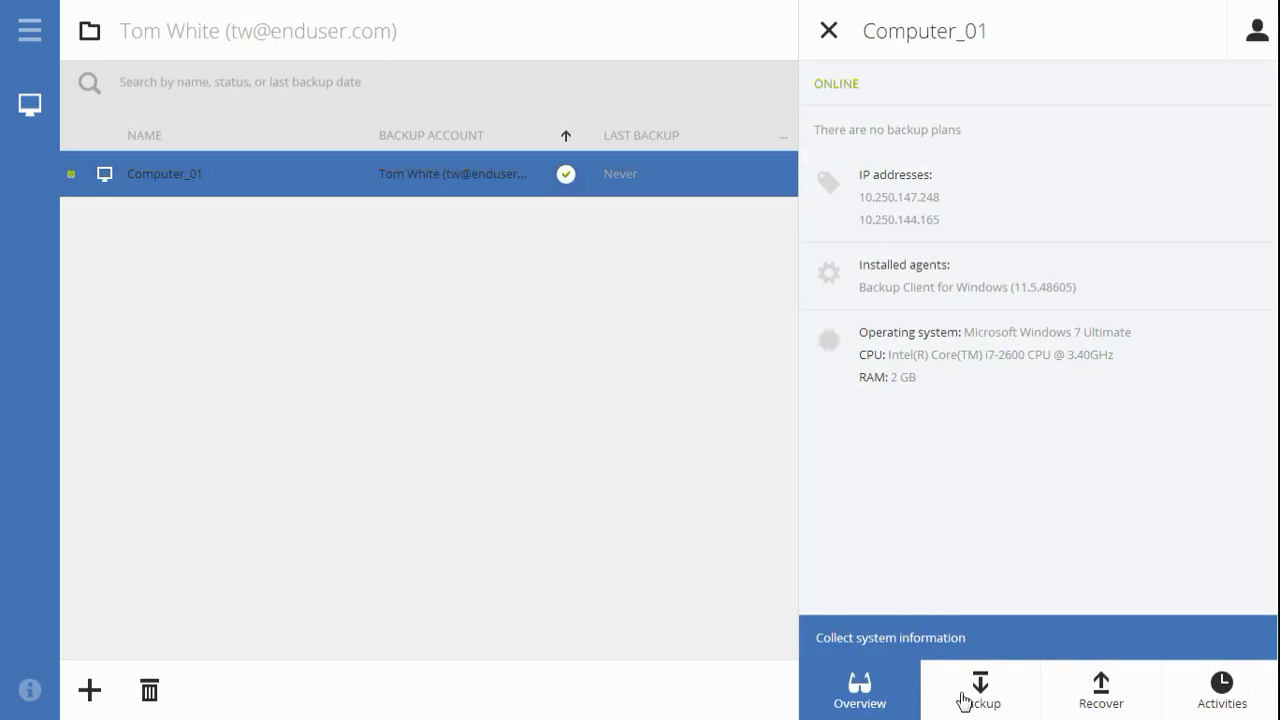
pyautogui.click(980, 690)
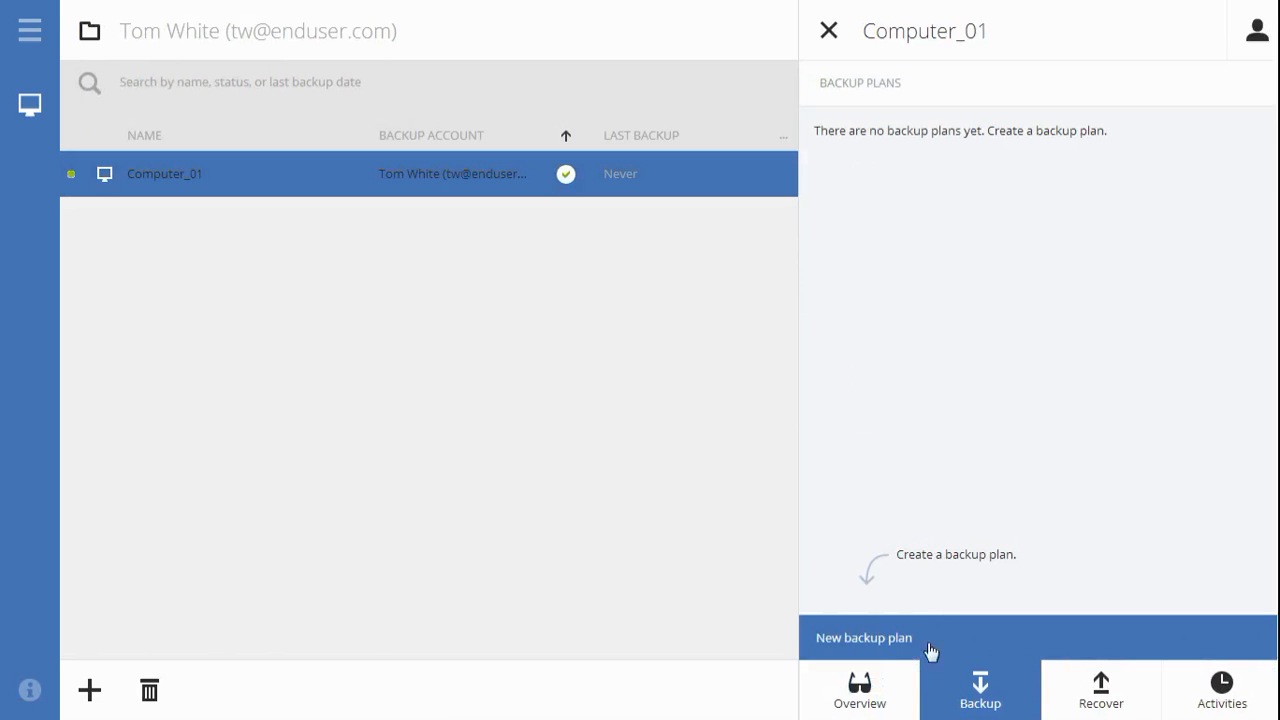
# Step: Begin a new Disks backup plan for Computer_01 with disk C: selected
pyautogui.click(864, 636)
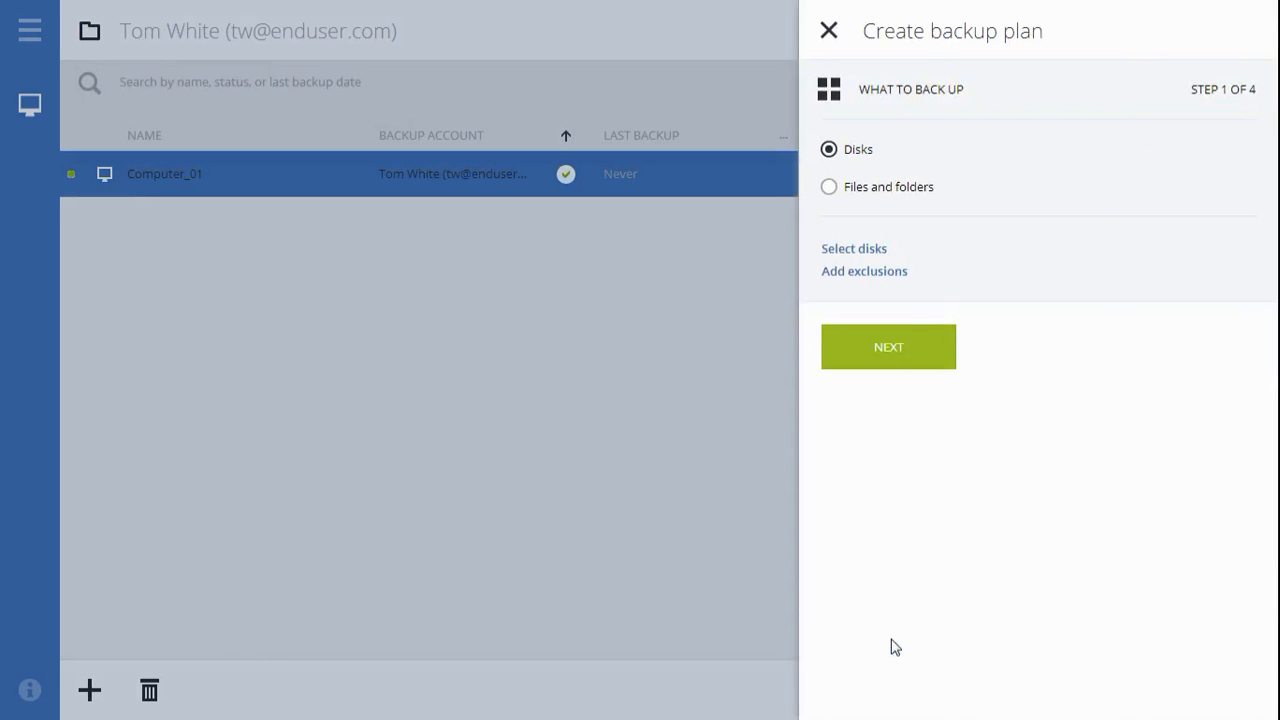
pyautogui.moveTo(868, 454)
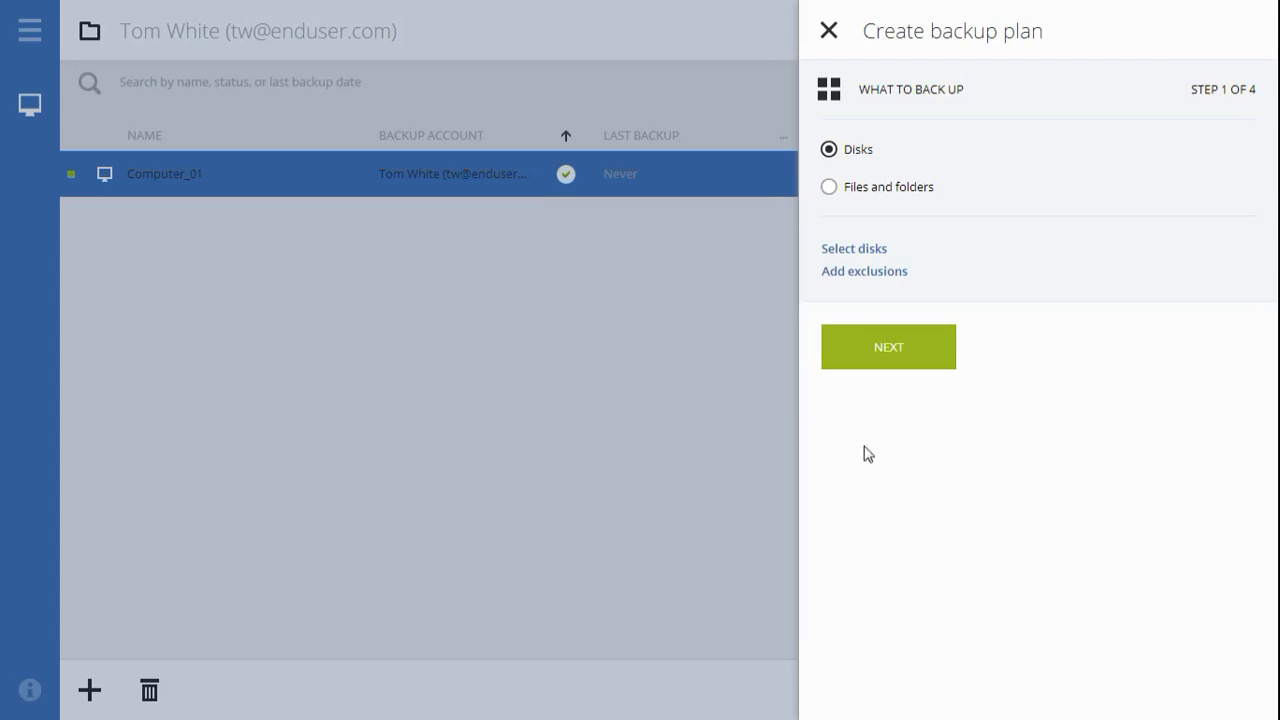
pyautogui.click(852, 248)
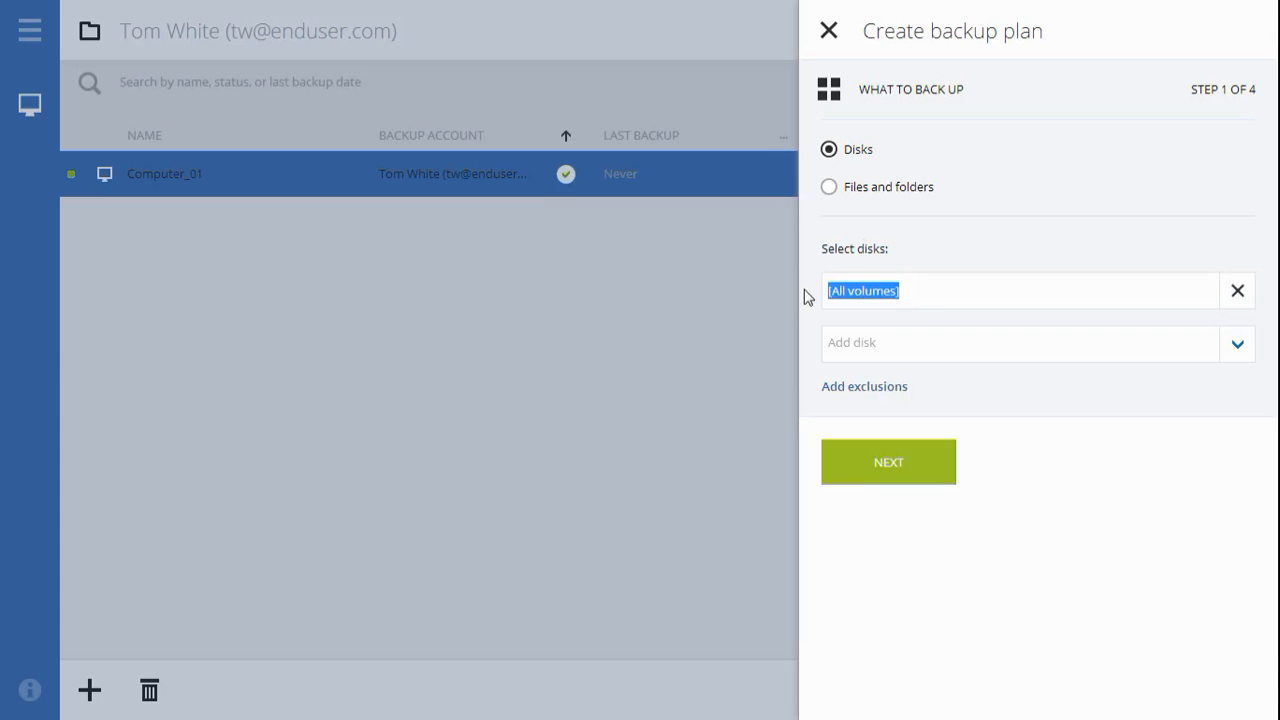
pyautogui.write('C:\\')
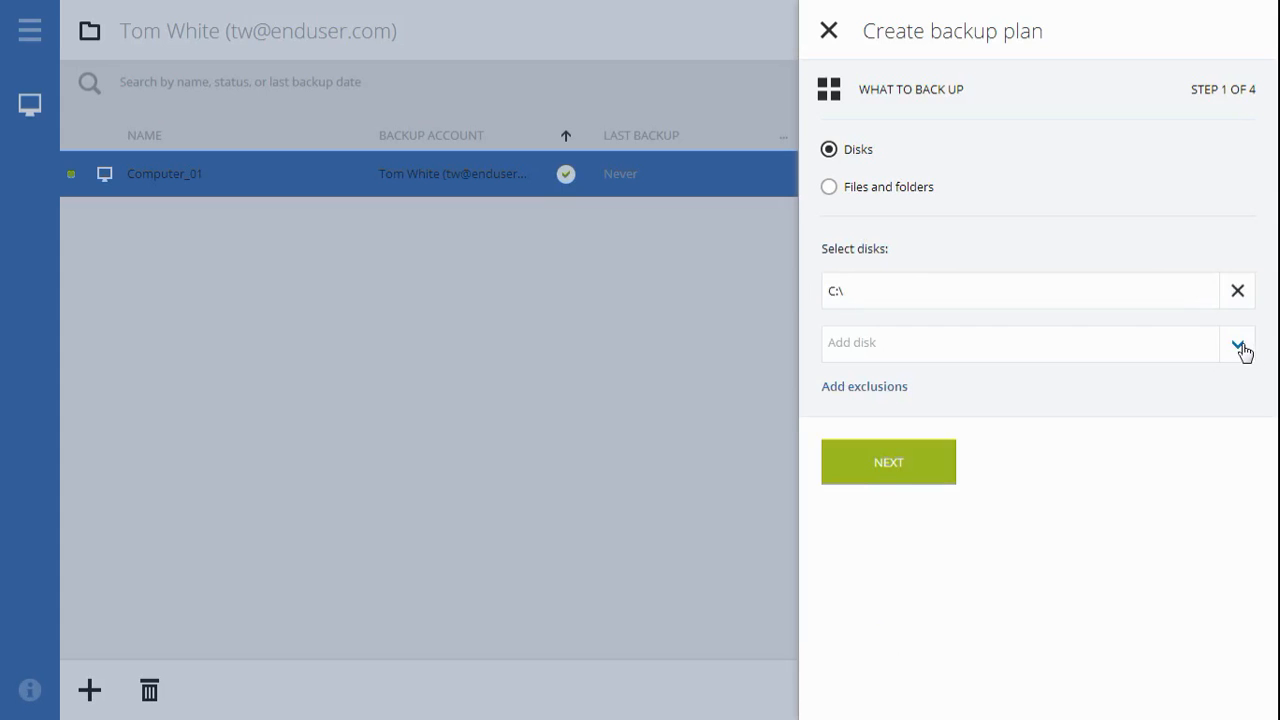
pyautogui.click(1238, 342)
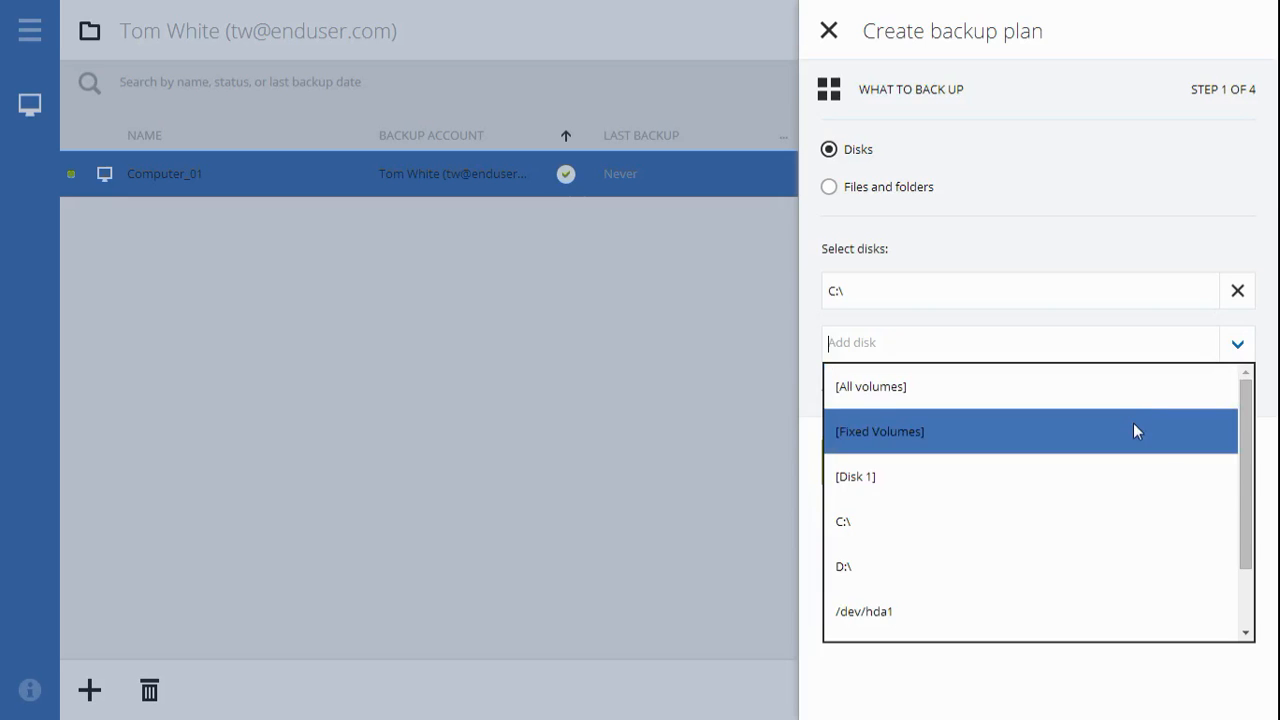
pyautogui.moveTo(1136, 476)
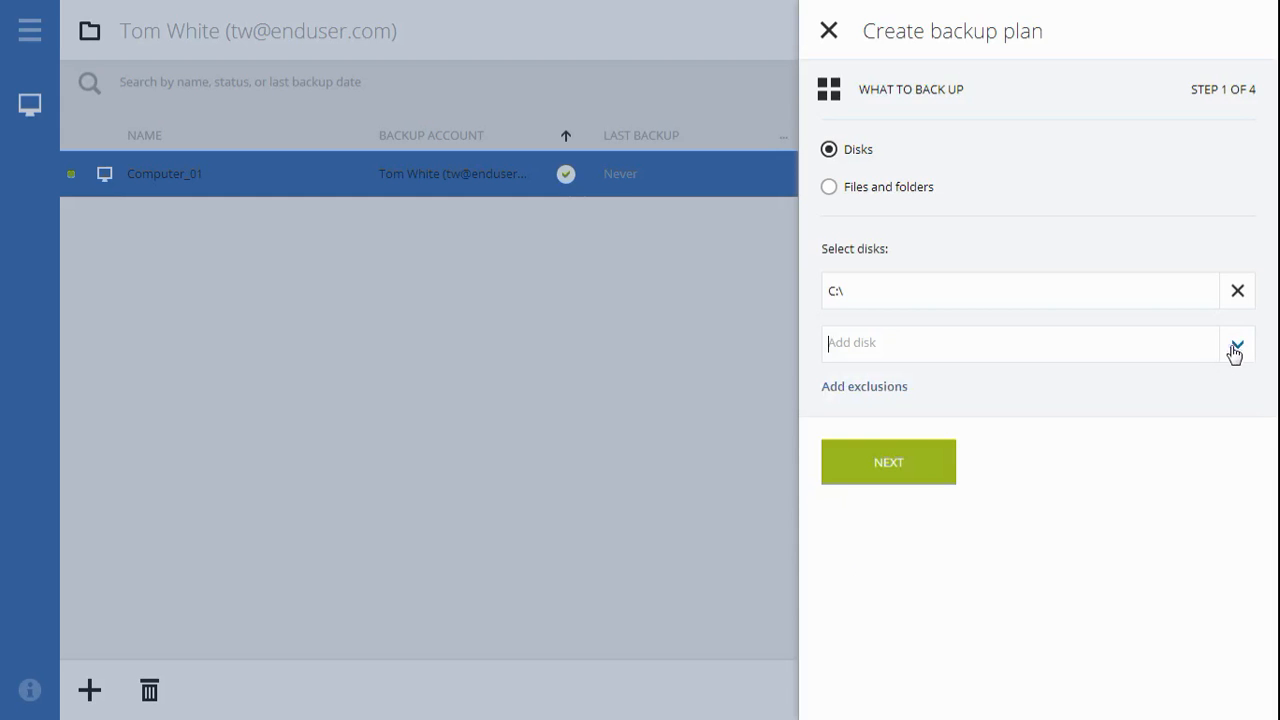
pyautogui.moveTo(864, 388)
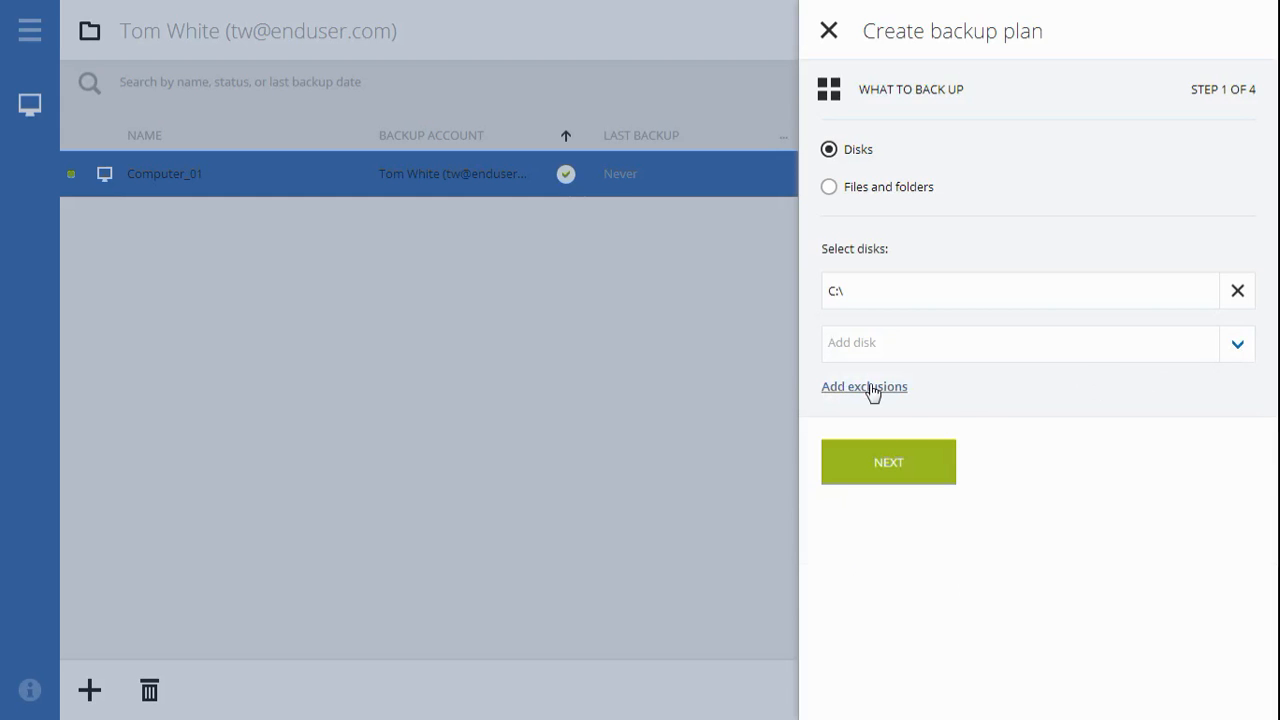
# Step: Add an exclusion mask *.tmp to the C:\ disk backup
pyautogui.click(864, 388)
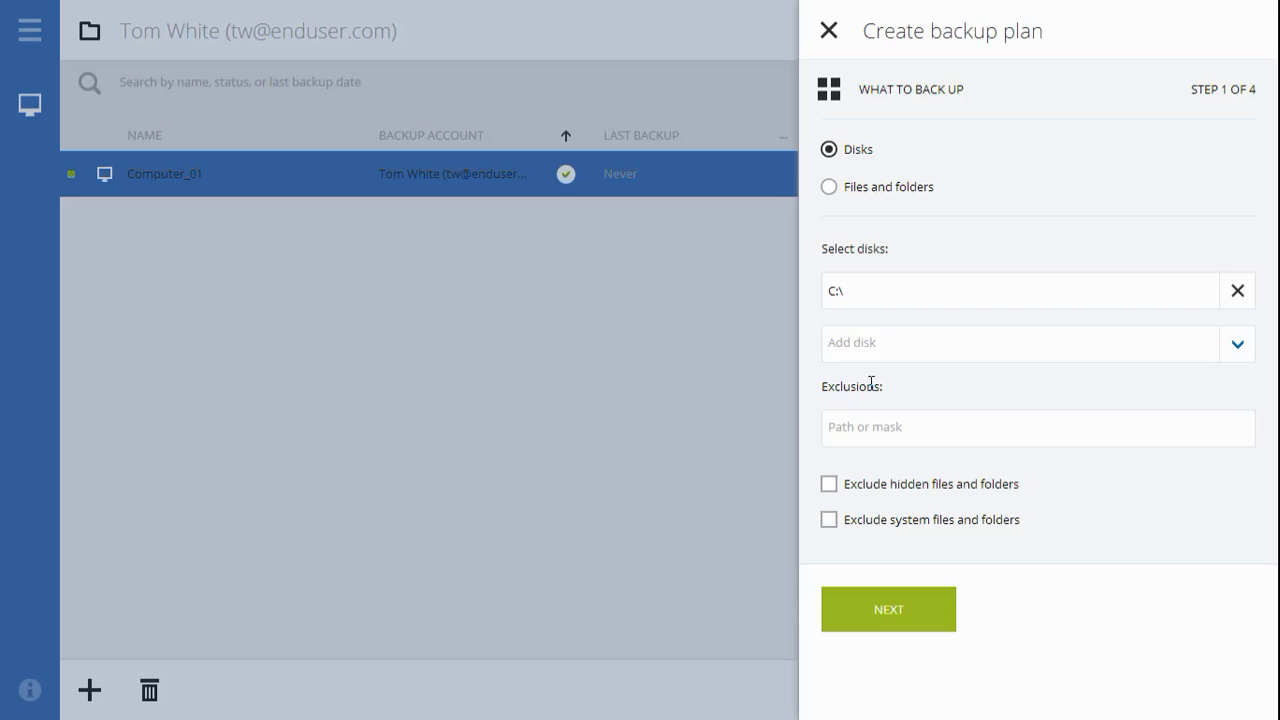
pyautogui.moveTo(872, 420)
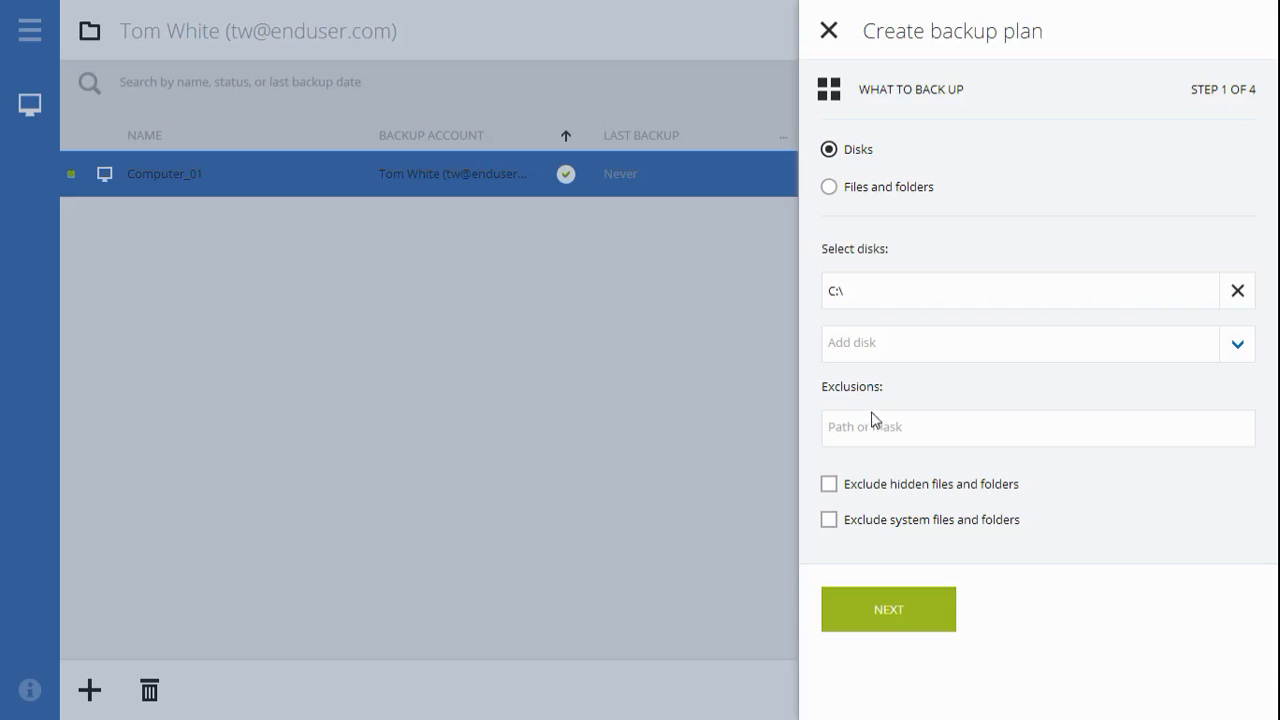
pyautogui.click(1036, 428)
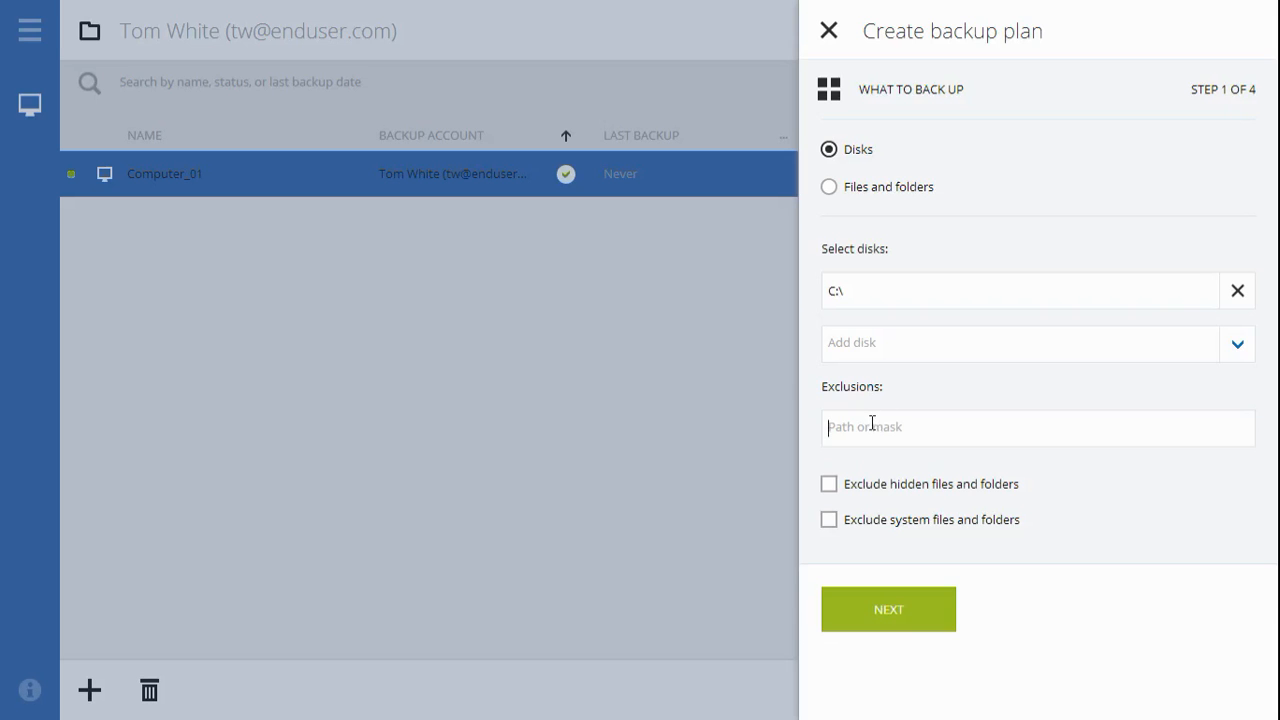
pyautogui.write('*.tmp')
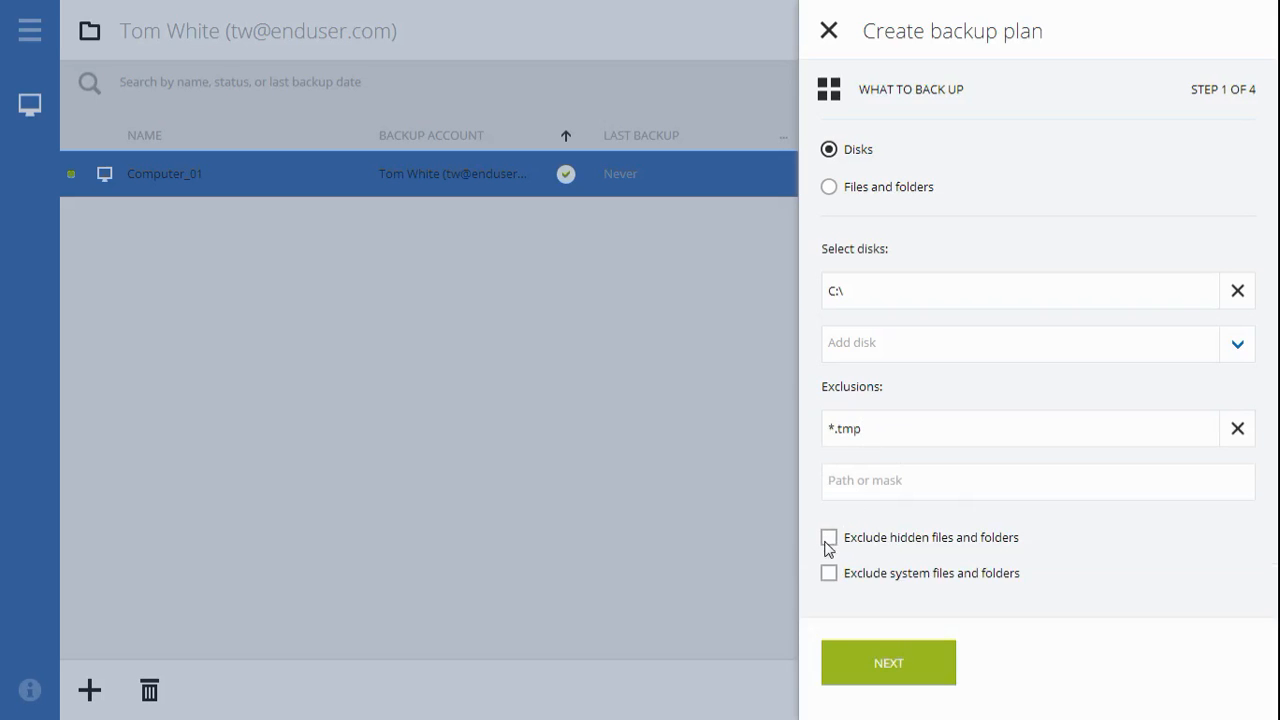
pyautogui.moveTo(828, 588)
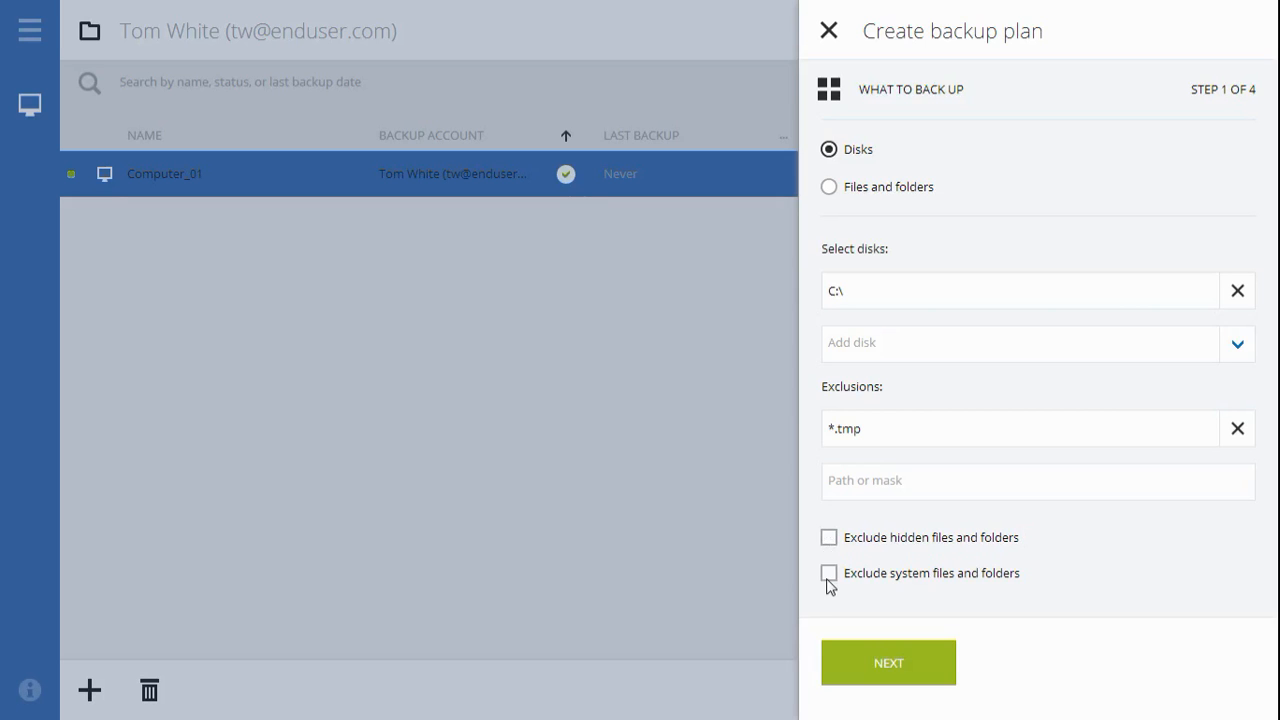
pyautogui.moveTo(836, 616)
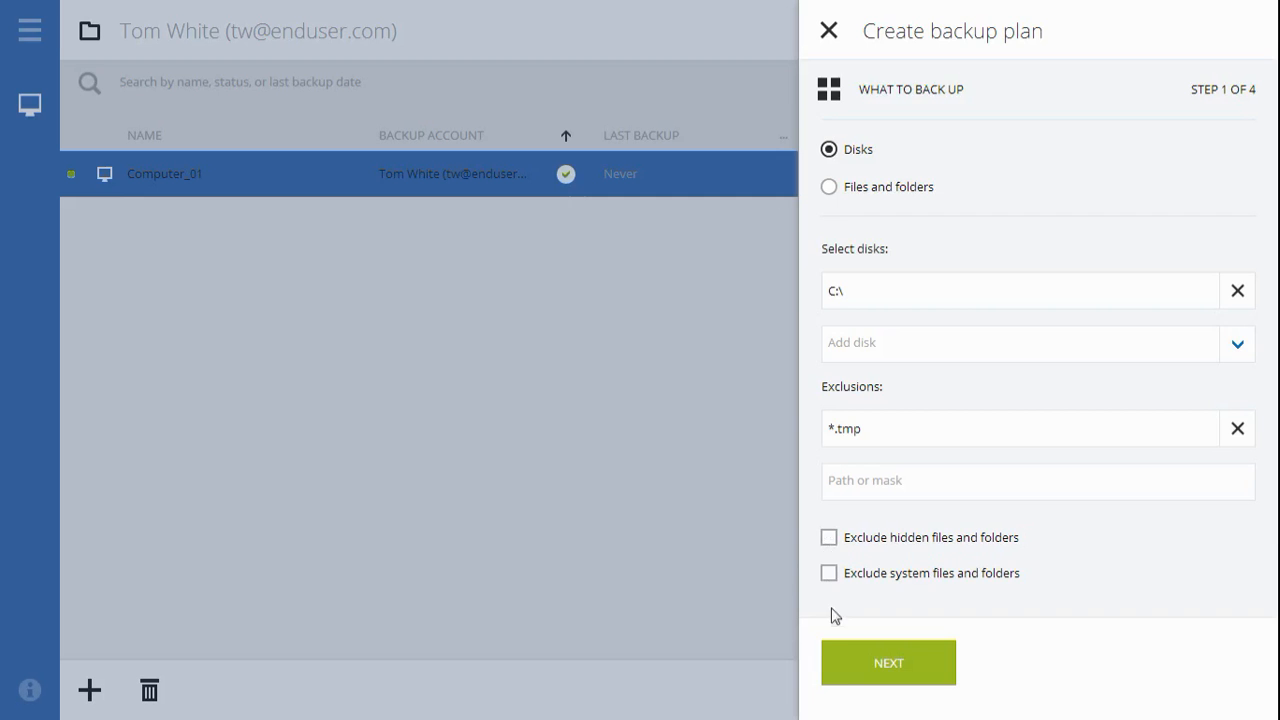
pyautogui.moveTo(840, 664)
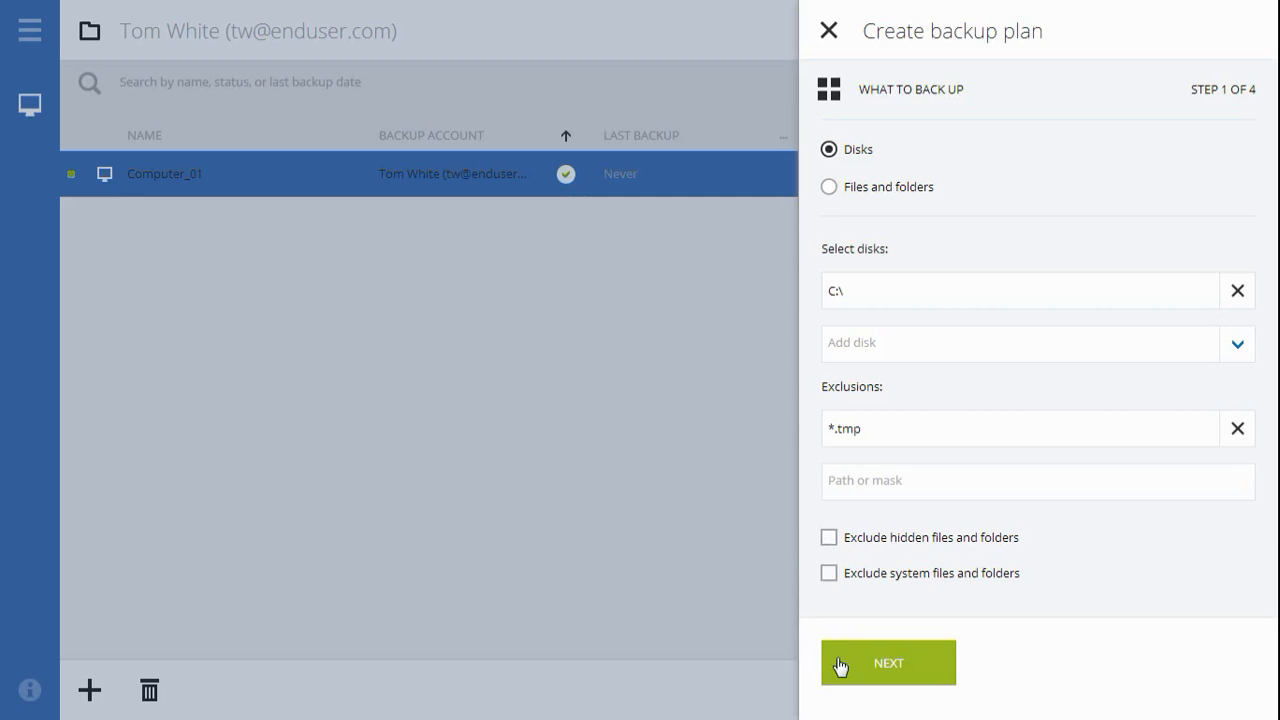
# Step: Schedule backups every 1 hour, 12:00 AM–11:59 PM, on all seven weekdays
pyautogui.click(888, 662)
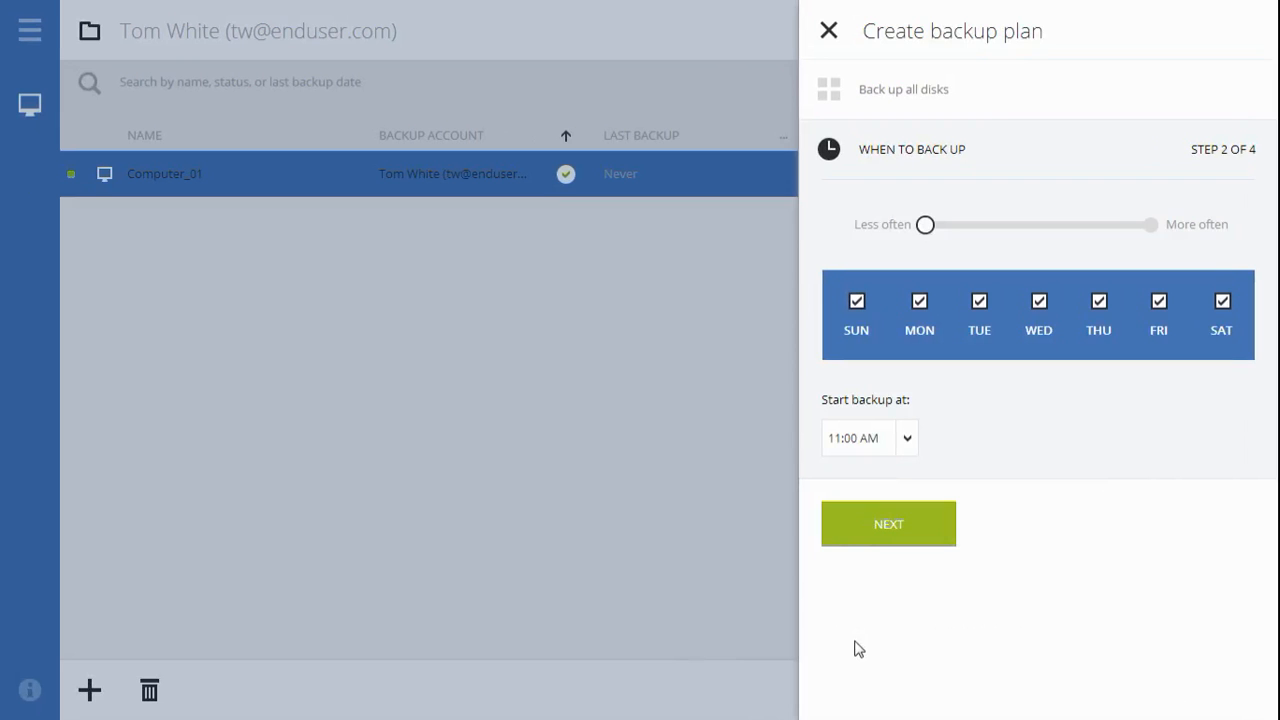
pyautogui.moveTo(852, 336)
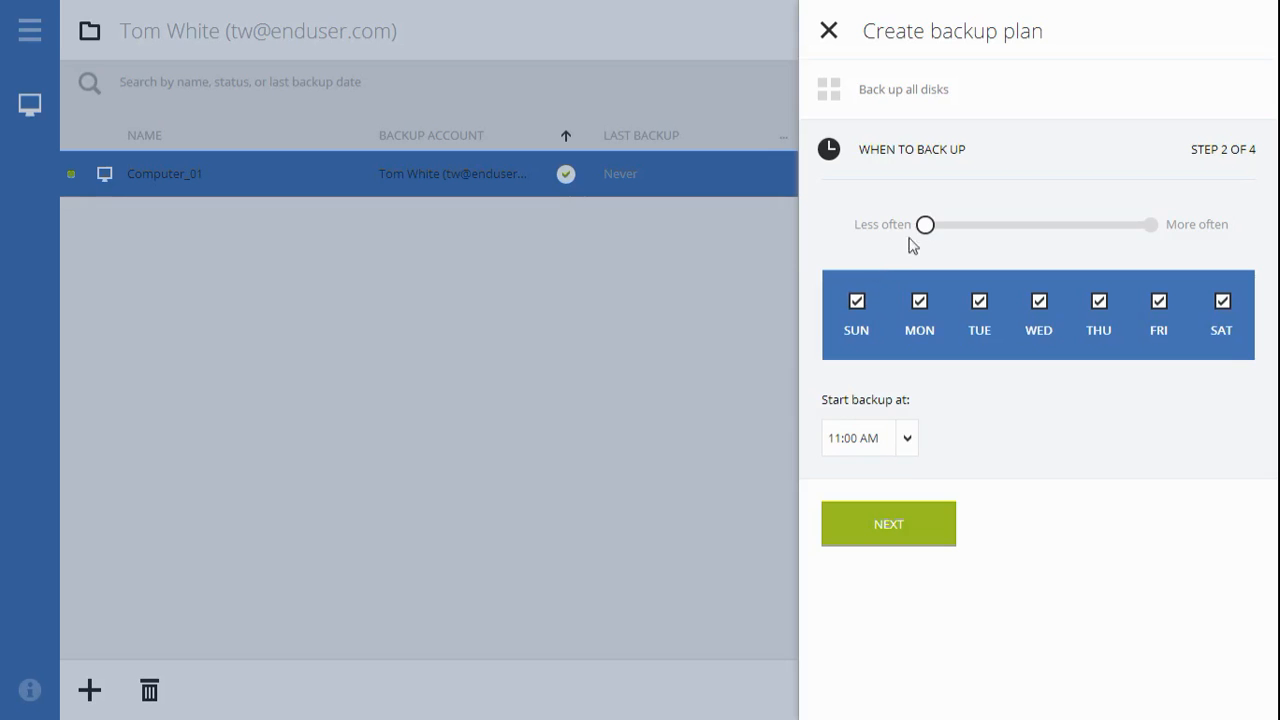
pyautogui.moveTo(924, 224); pyautogui.dragTo(1152, 224)
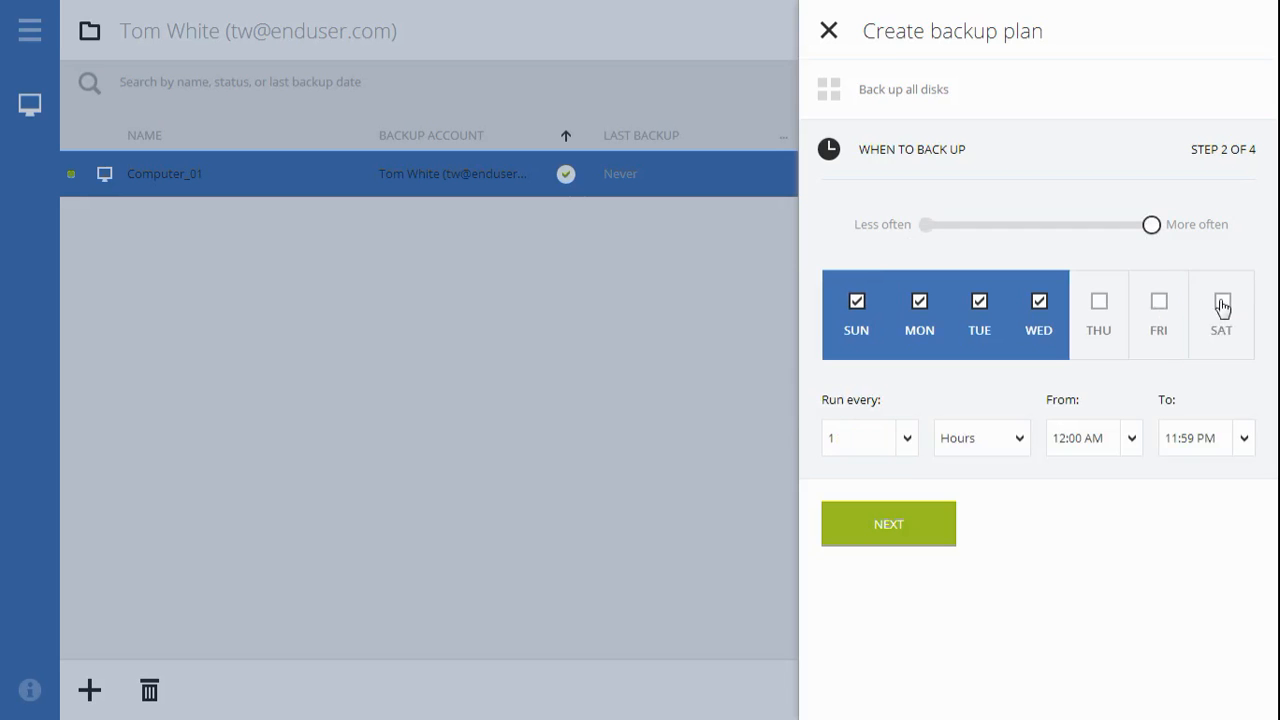
pyautogui.click(1098, 300)
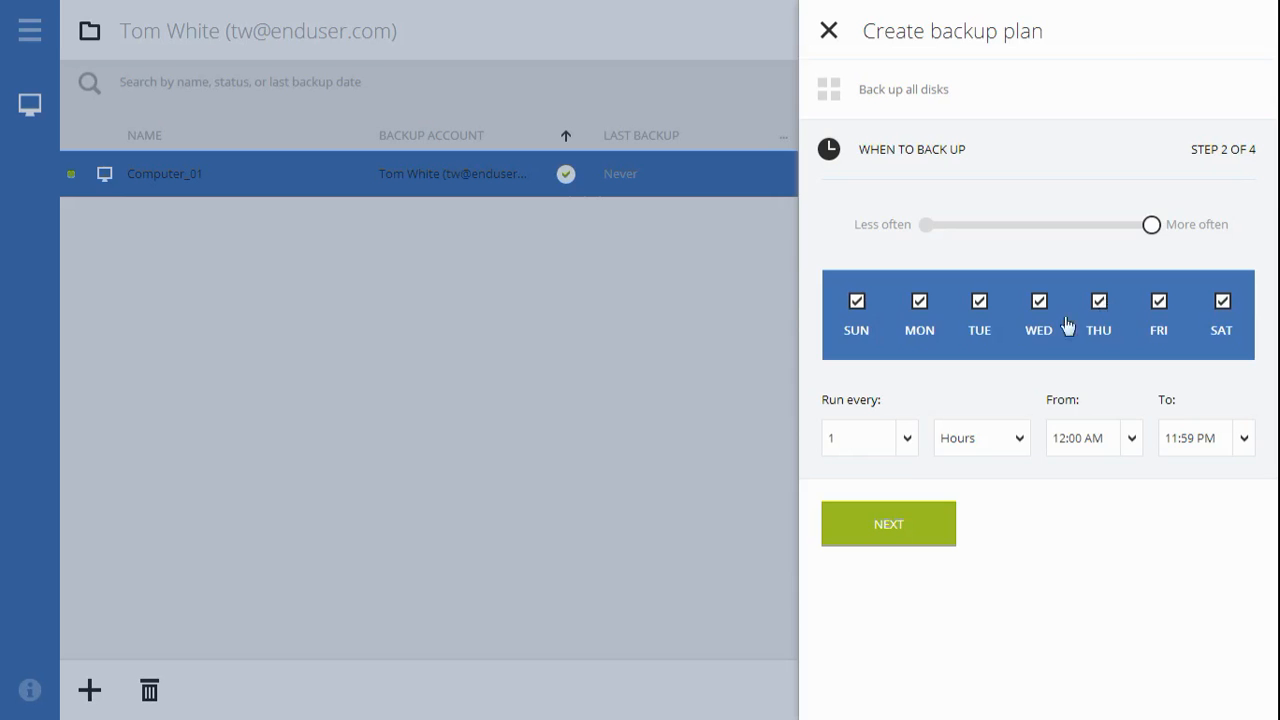
pyautogui.moveTo(928, 532)
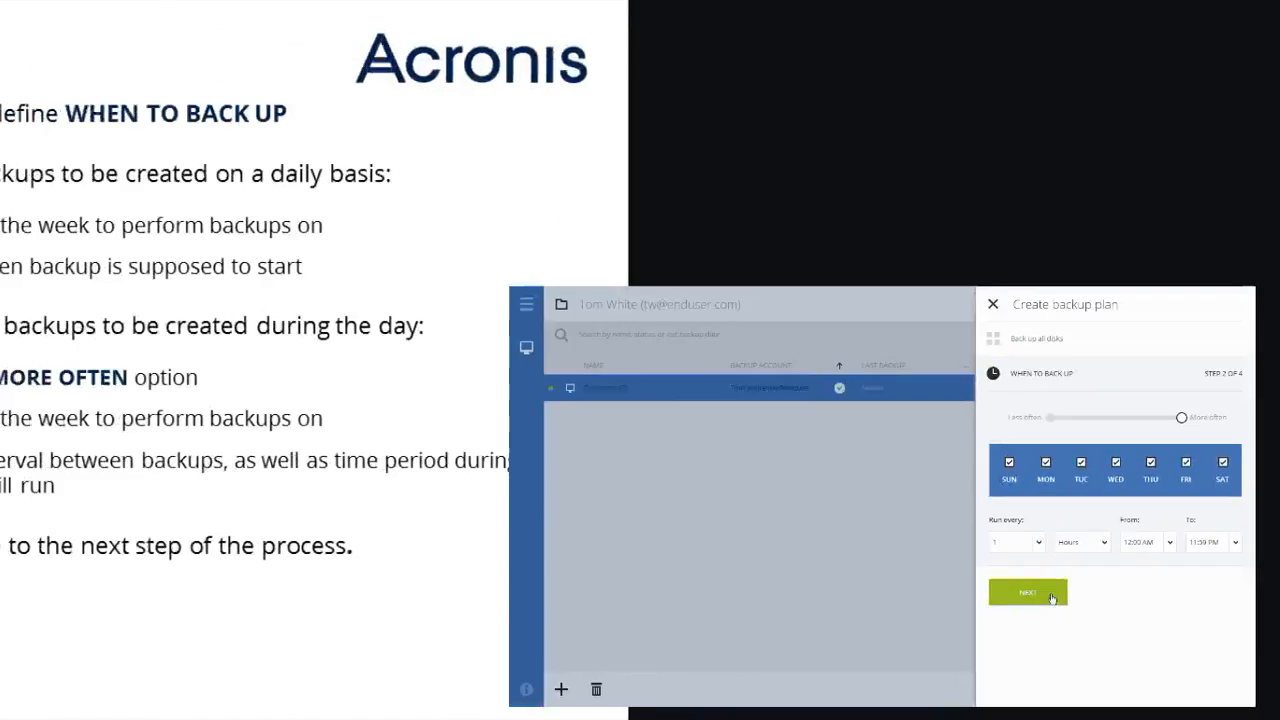
# Step: Choose the Simple cleanup scheme deleting backups older than 5 weeks, then continue
pyautogui.click(1028, 592)
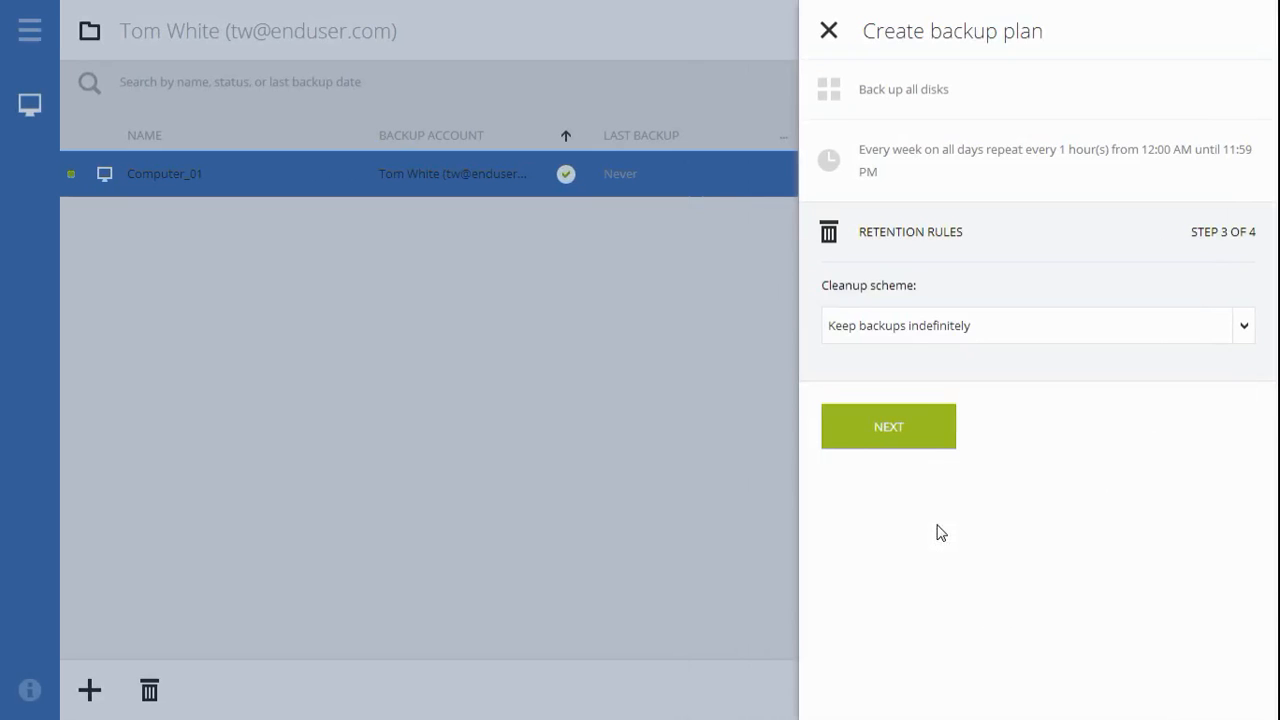
pyautogui.moveTo(1184, 348)
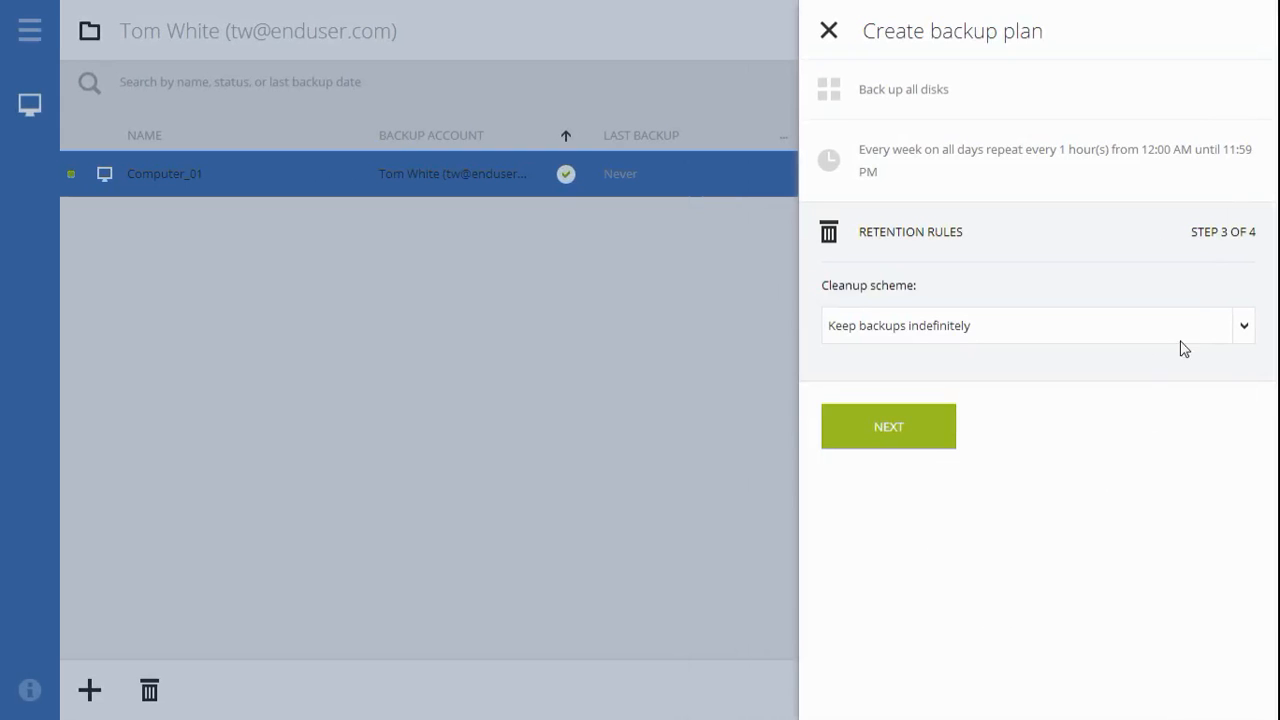
pyautogui.click(1244, 324)
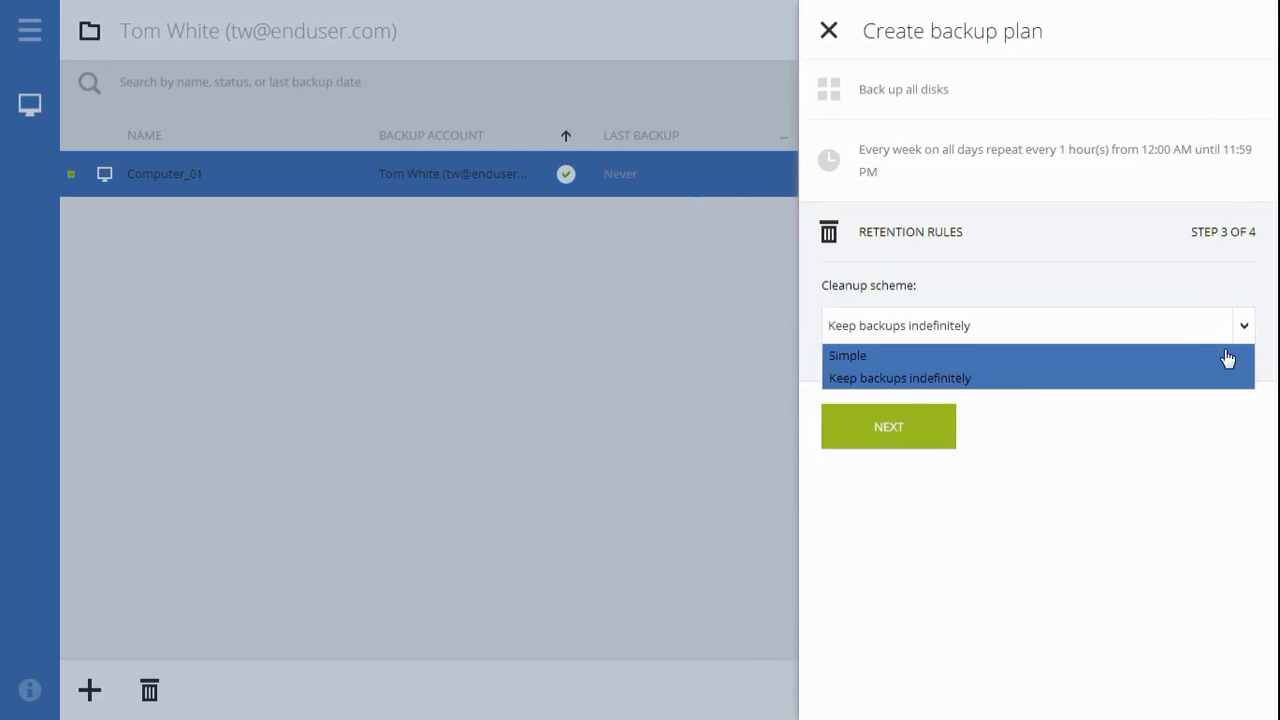
pyautogui.click(848, 356)
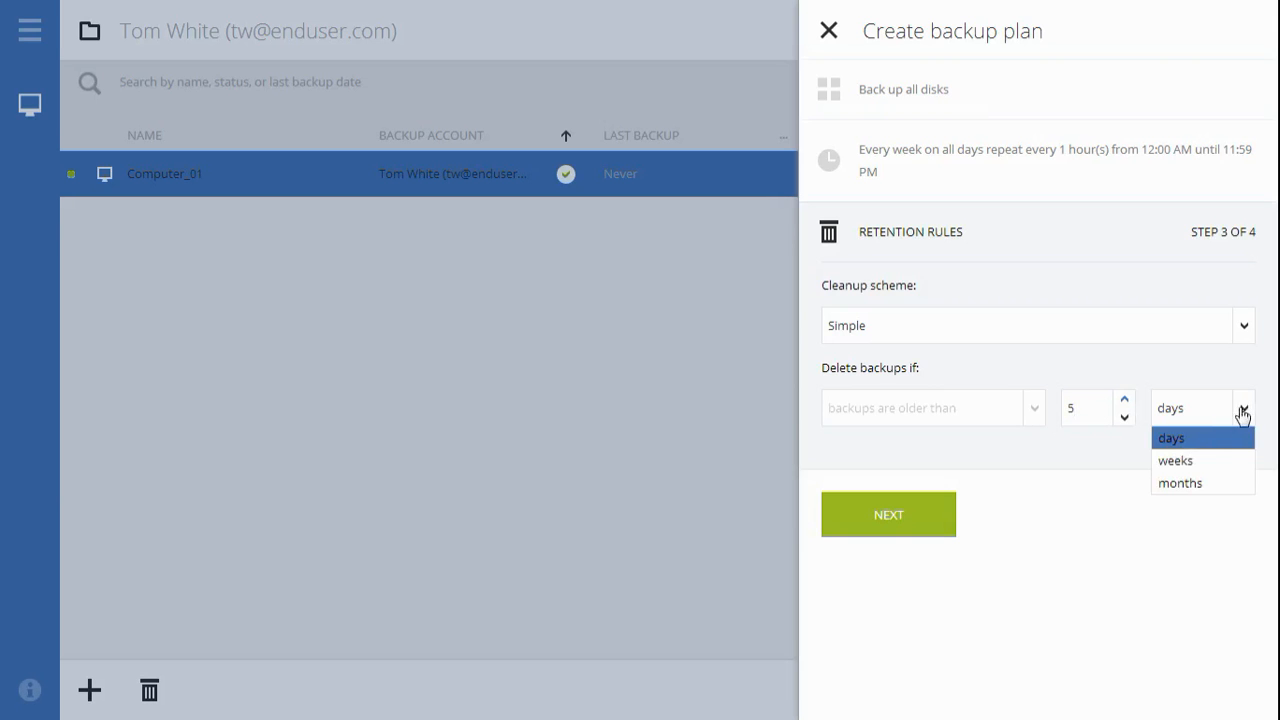
pyautogui.click(1176, 460)
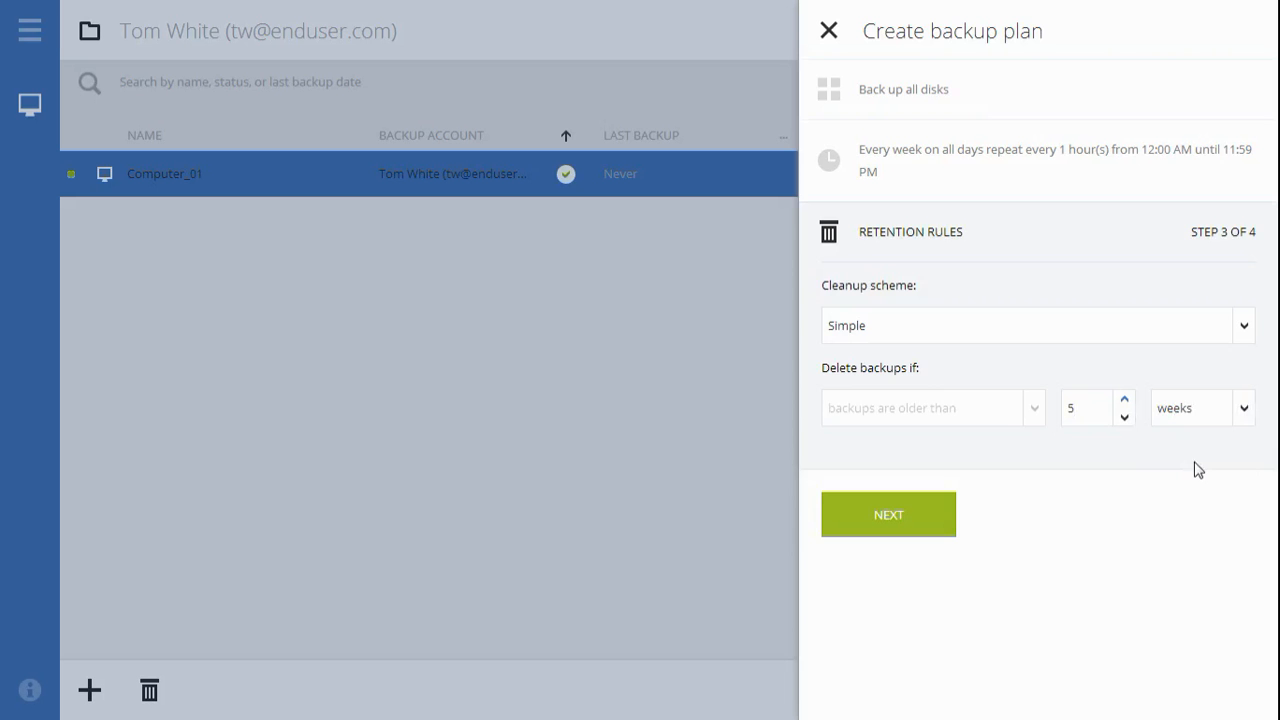
pyautogui.moveTo(992, 488)
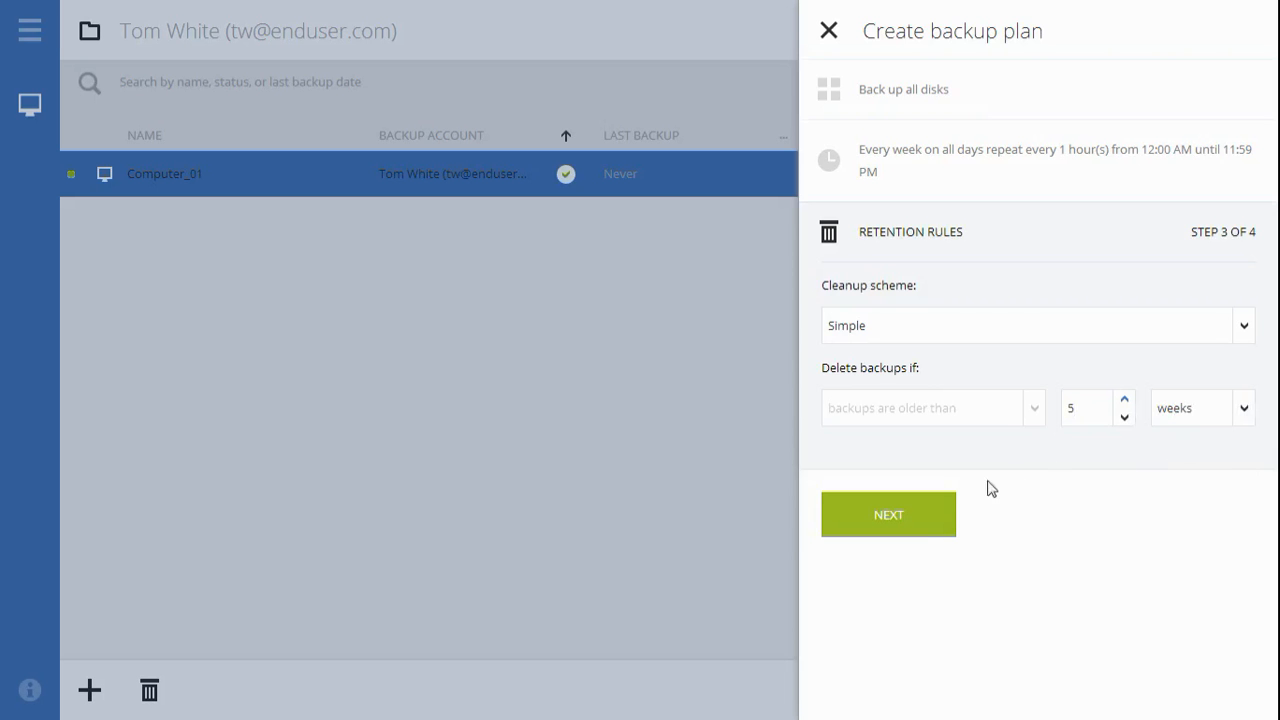
pyautogui.click(888, 514)
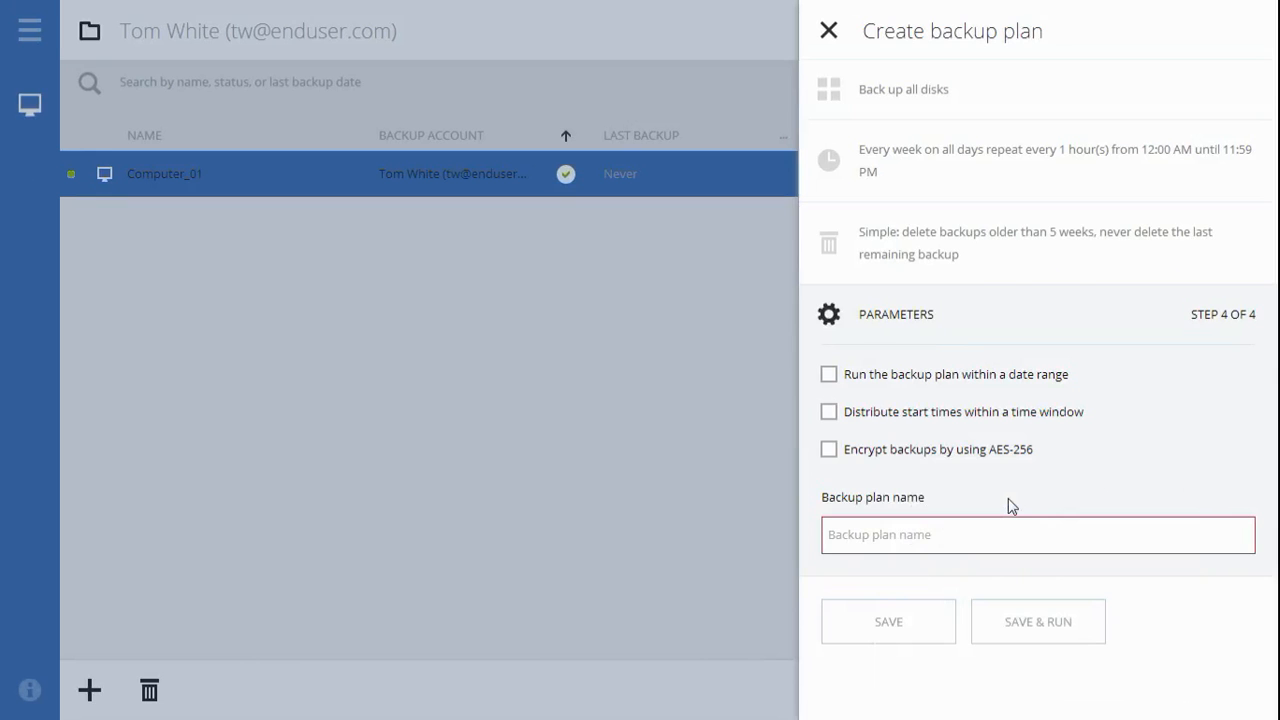
pyautogui.moveTo(892, 446)
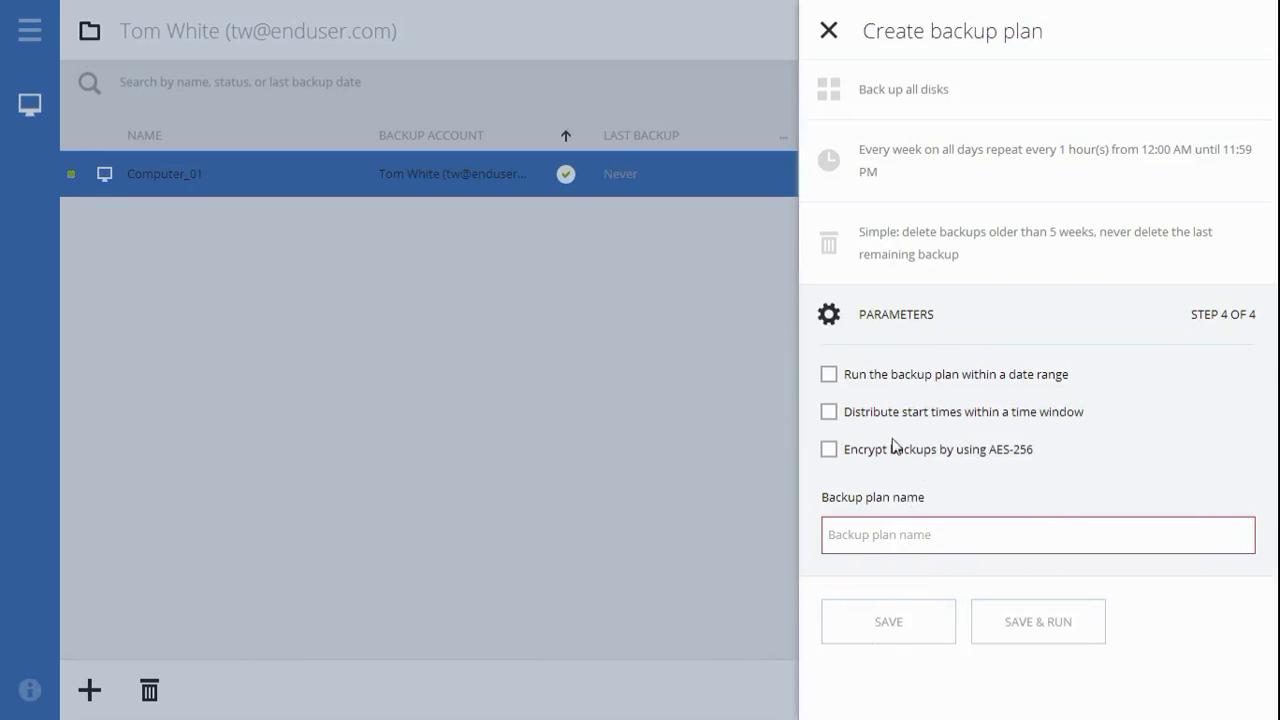
# Step: Preview and leave off the date range, start-time window and AES-256 encryption options
pyautogui.click(828, 374)
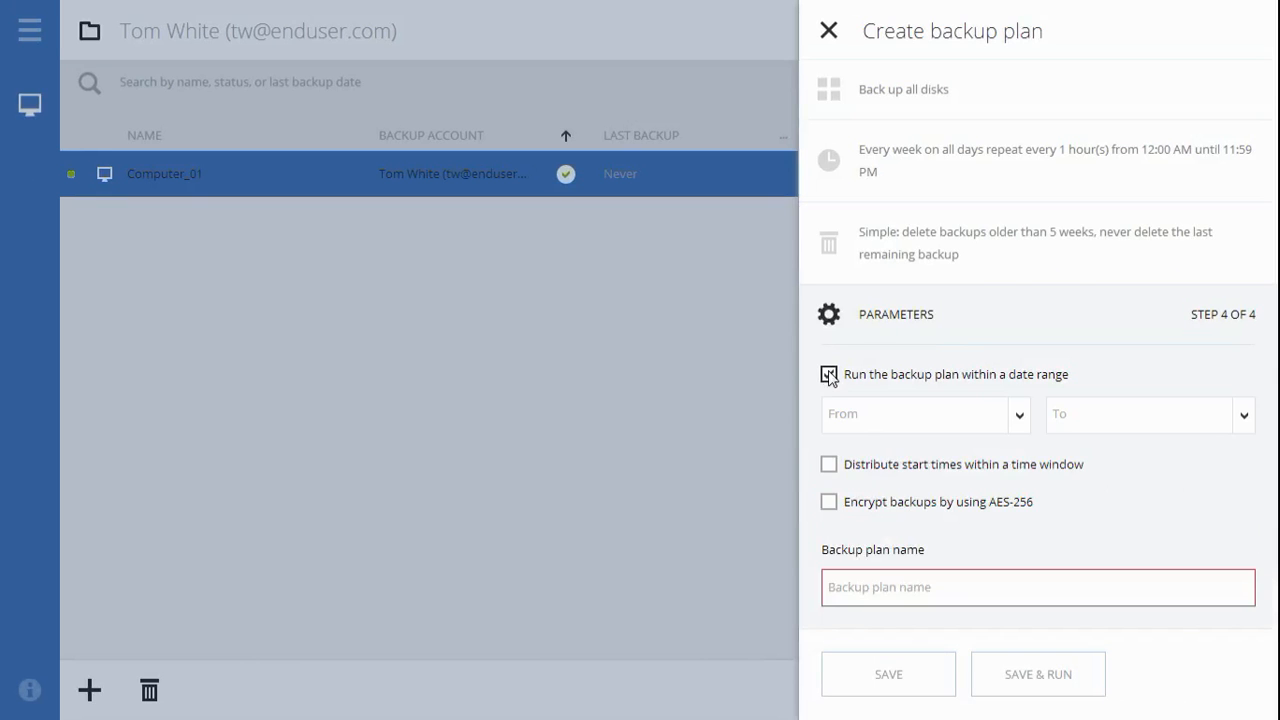
pyautogui.click(828, 374)
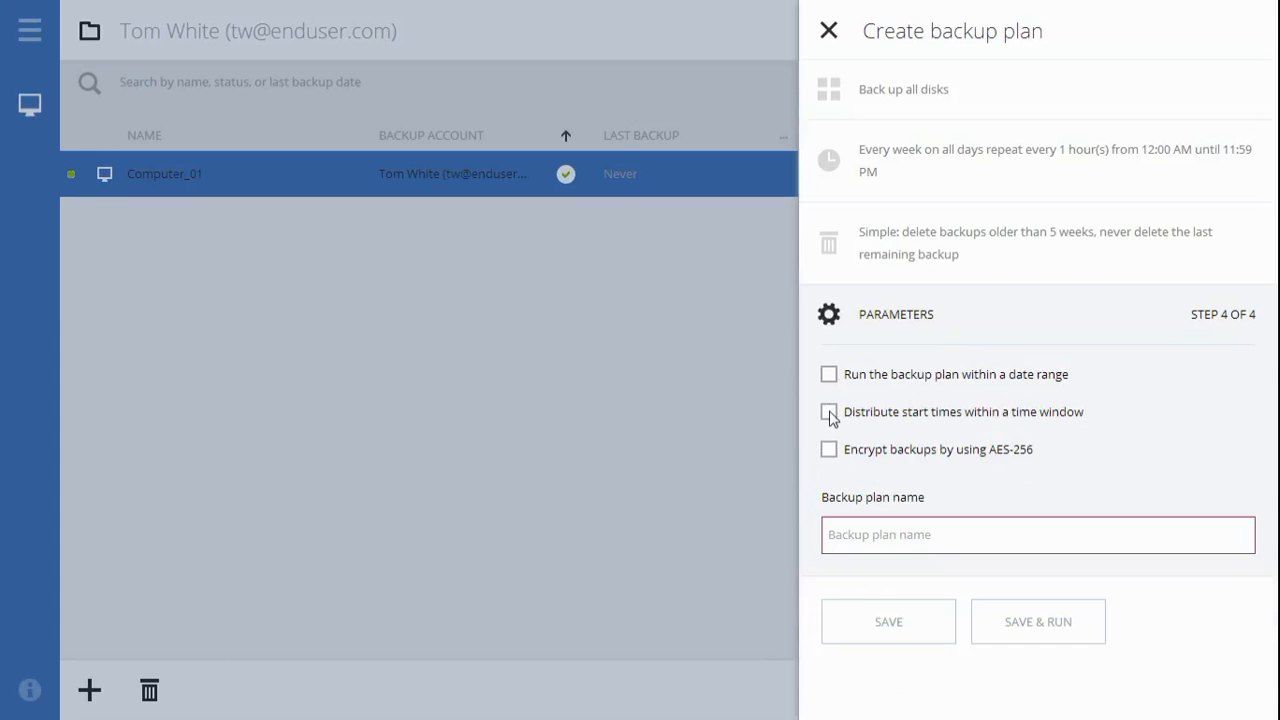
pyautogui.click(828, 412)
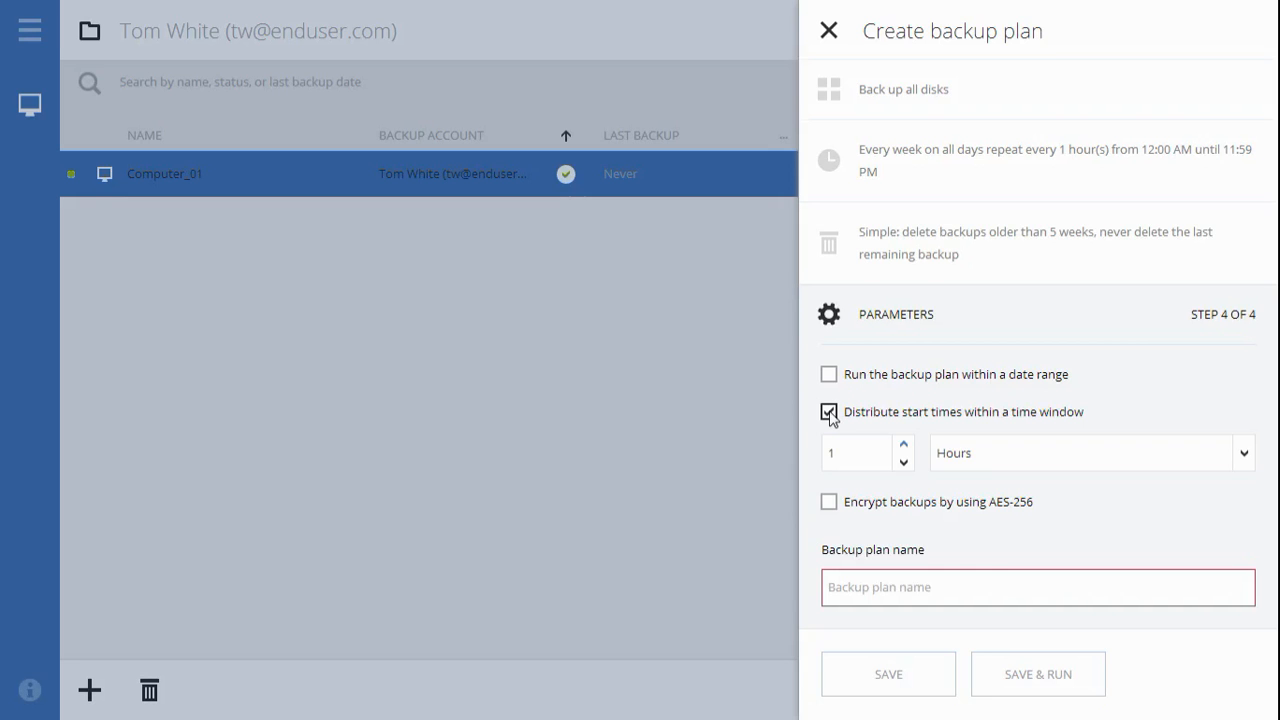
pyautogui.click(828, 412)
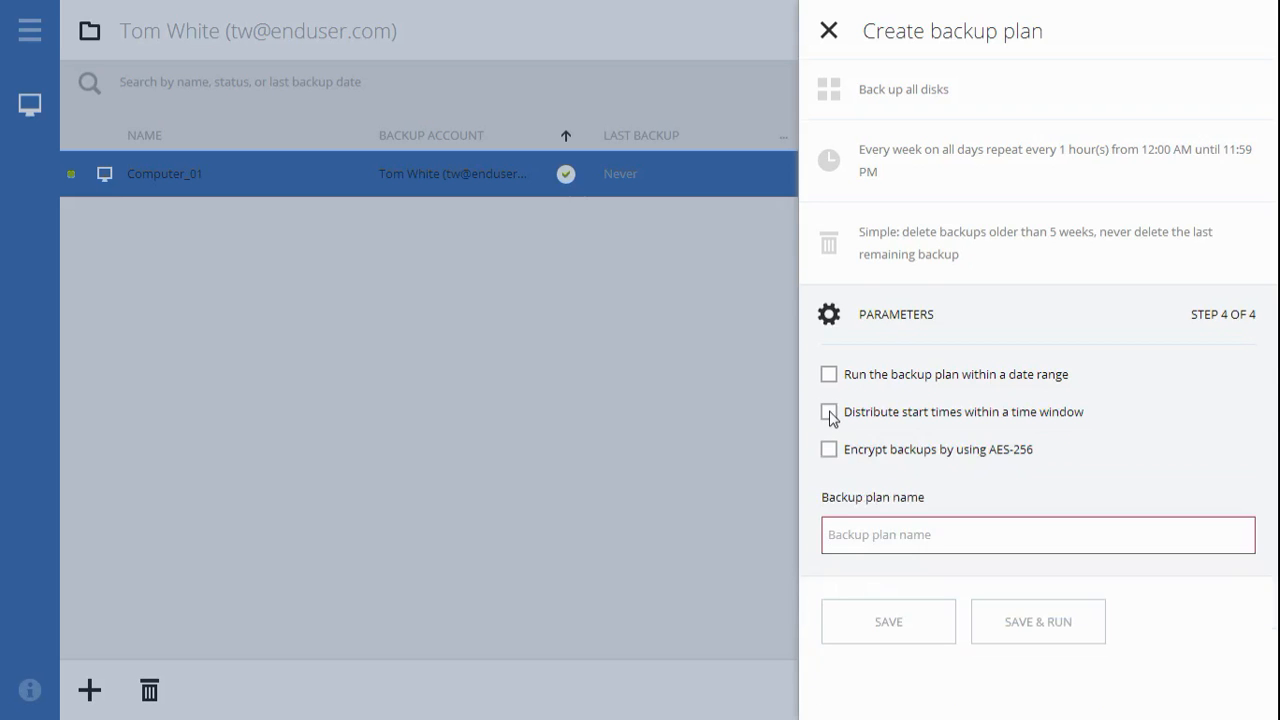
pyautogui.moveTo(832, 456)
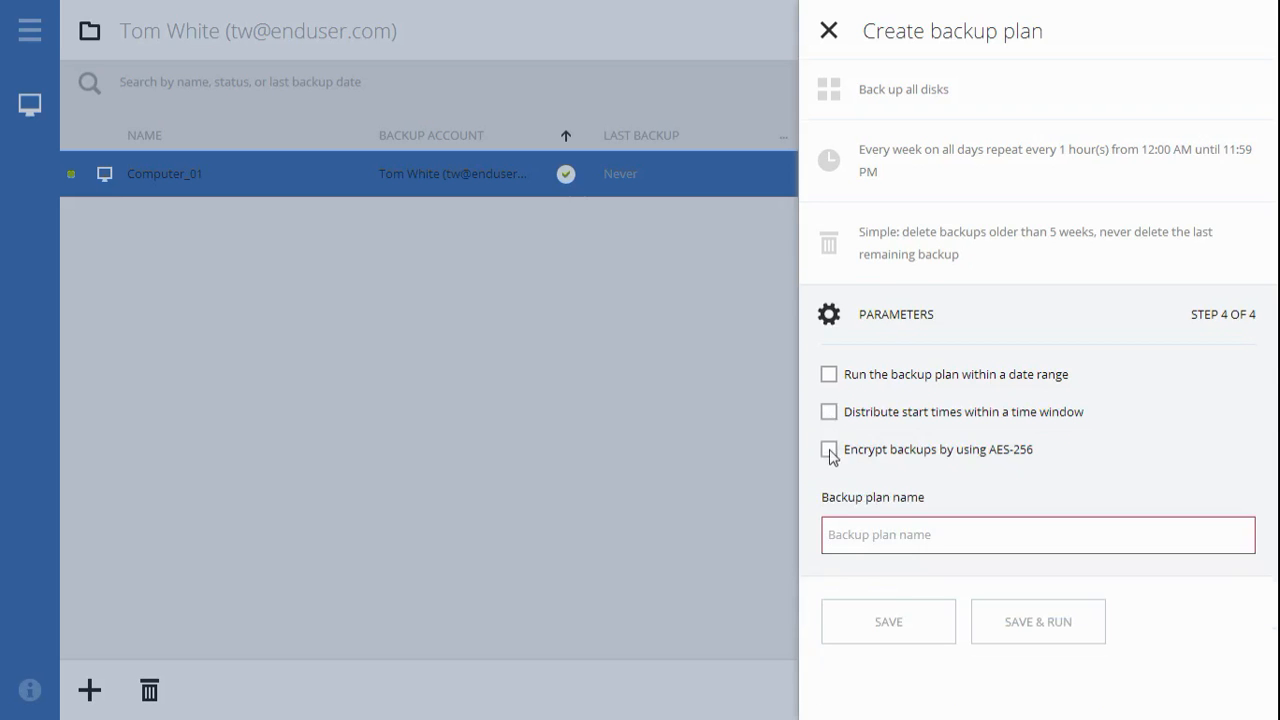
pyautogui.click(828, 448)
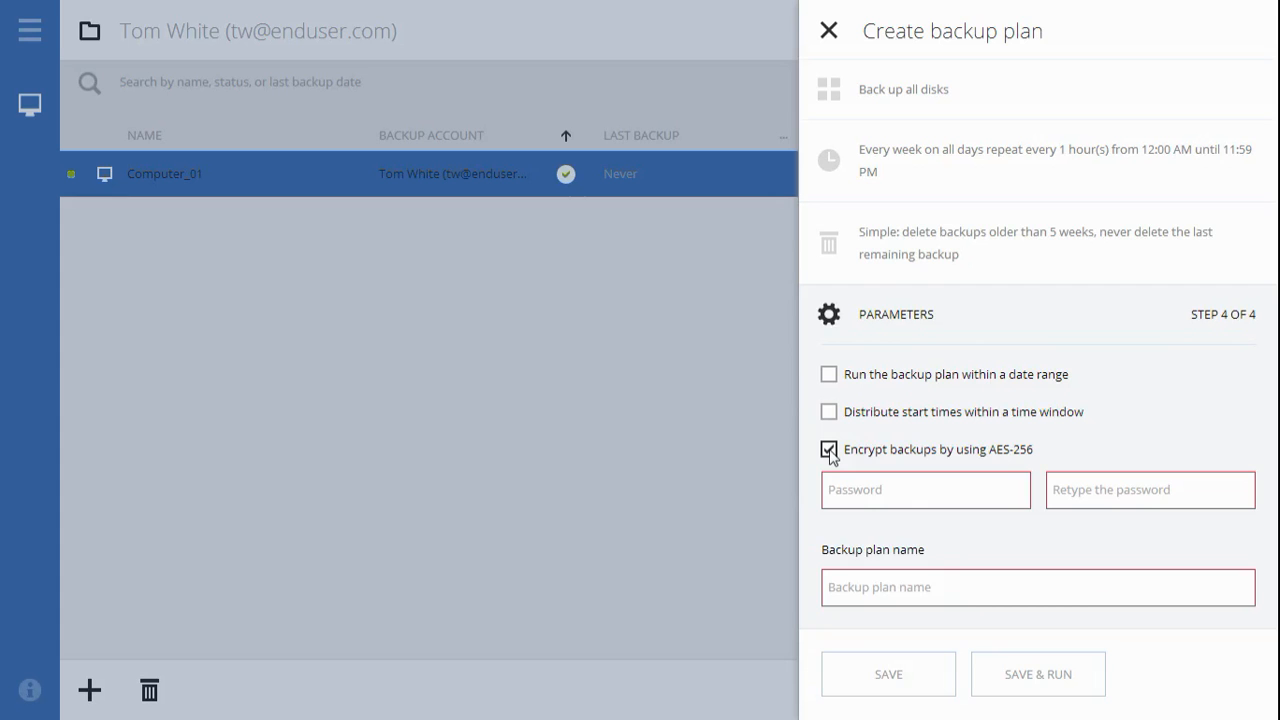
pyautogui.click(828, 448)
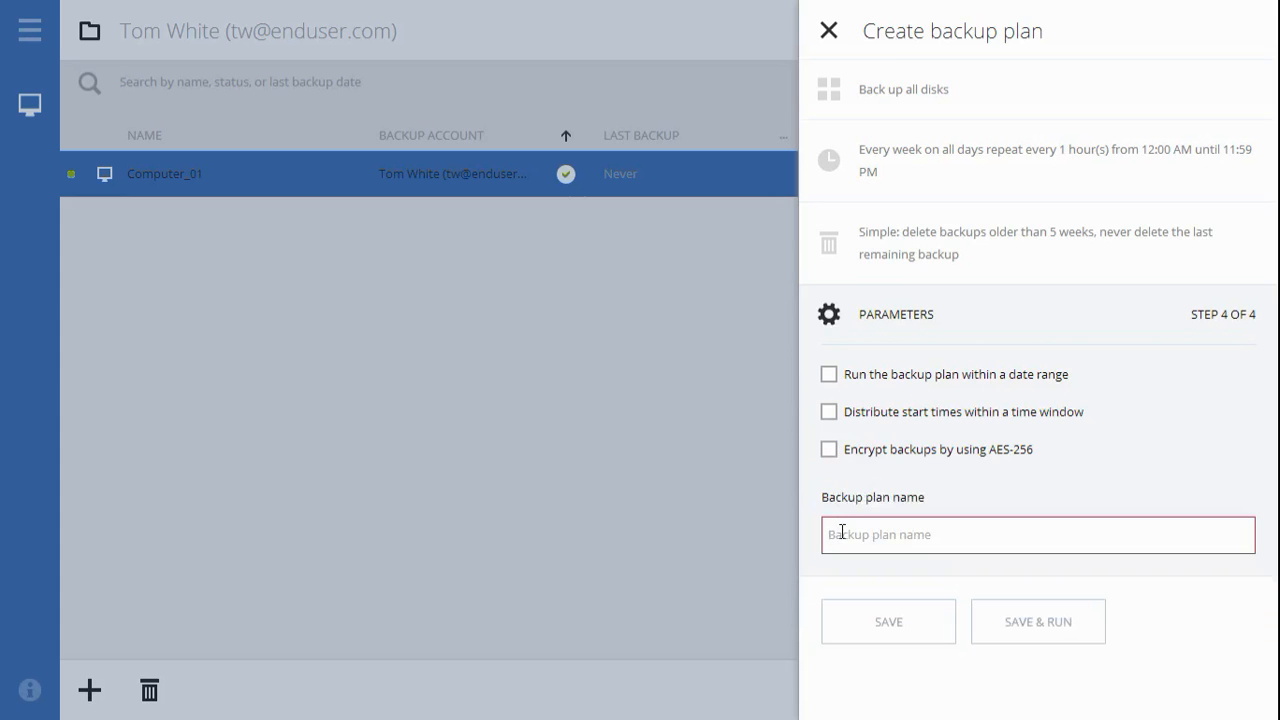
# Step: Name the plan 'My Backup Plan', save it, and switch its toggle off in the list
pyautogui.write('My Ba')
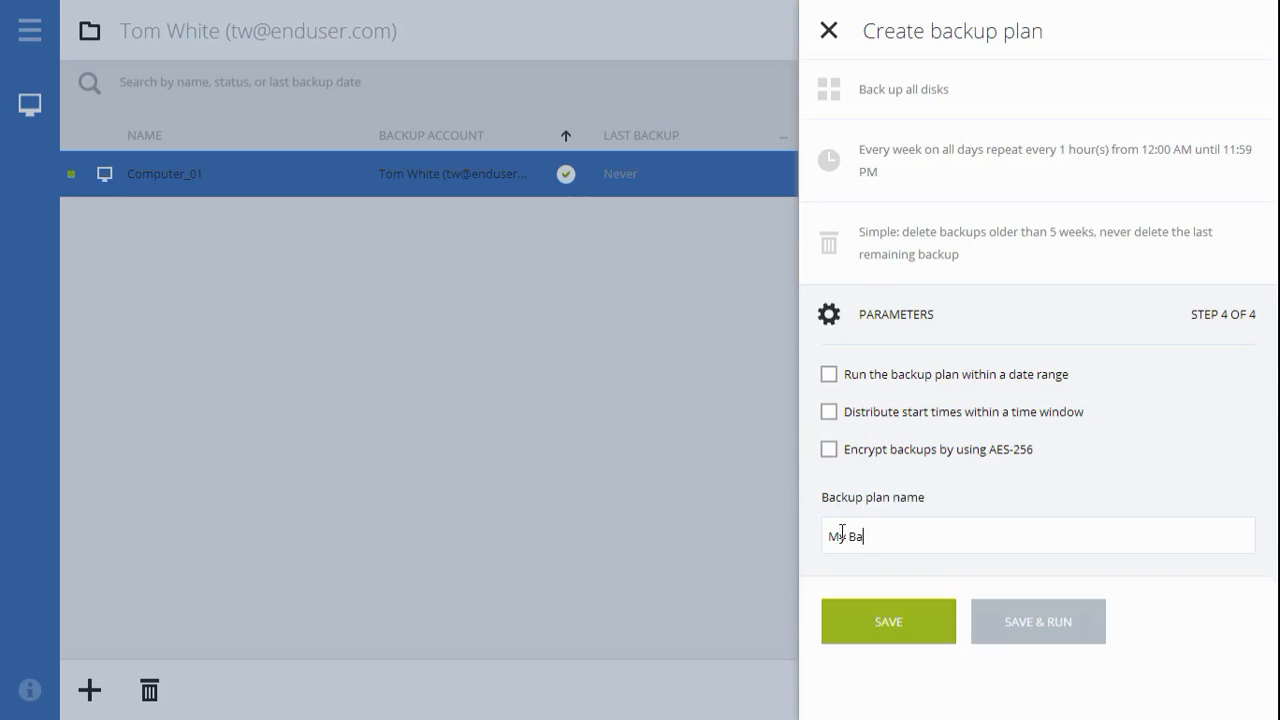
pyautogui.write('ckup Pl')
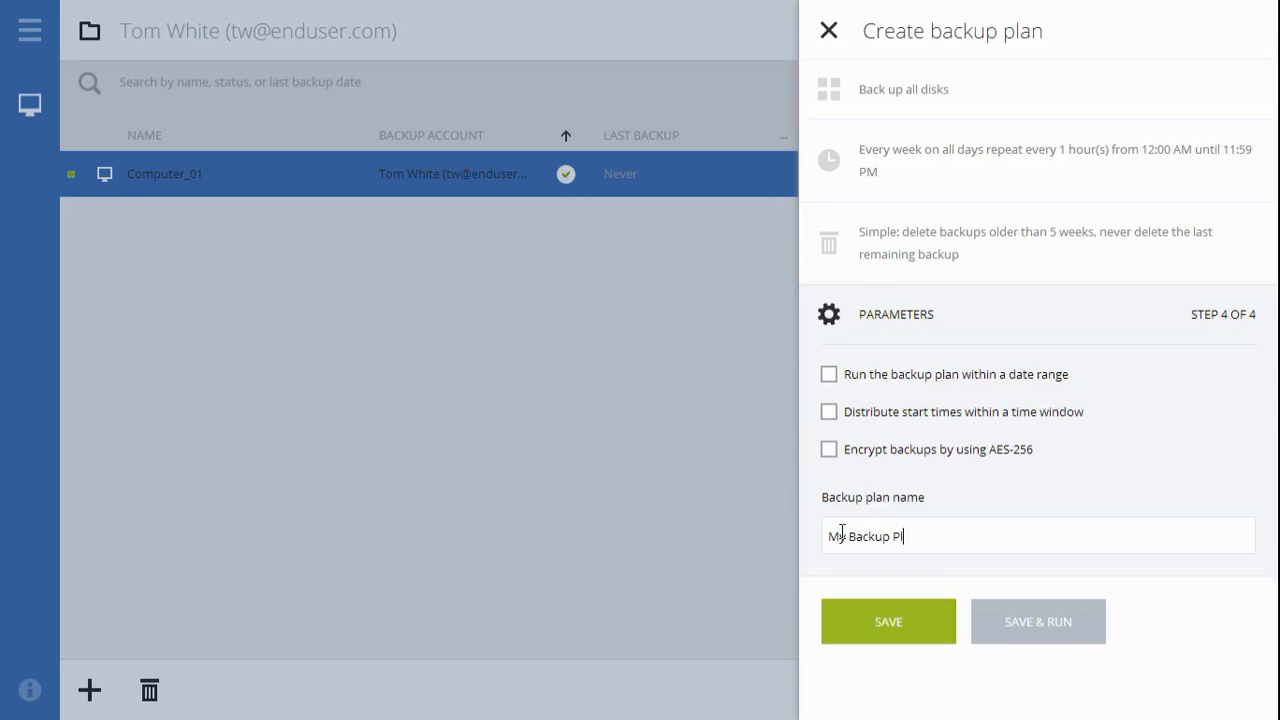
pyautogui.write('an')
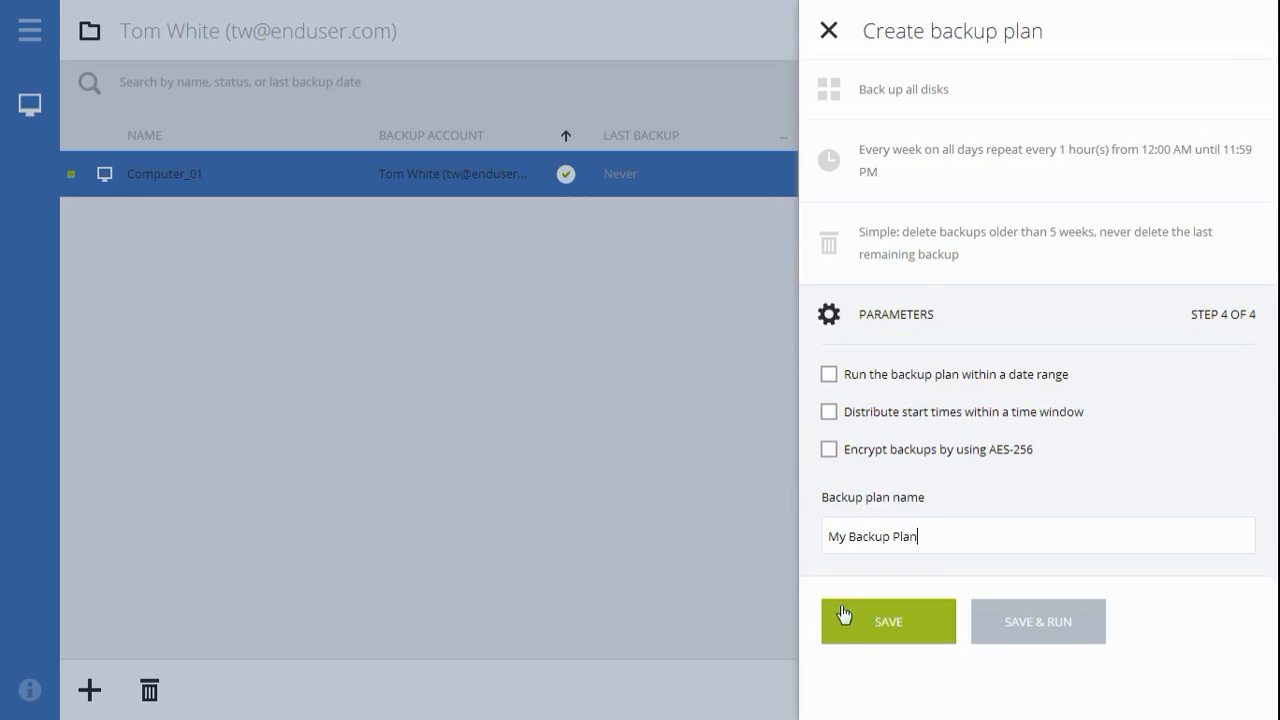
pyautogui.click(888, 620)
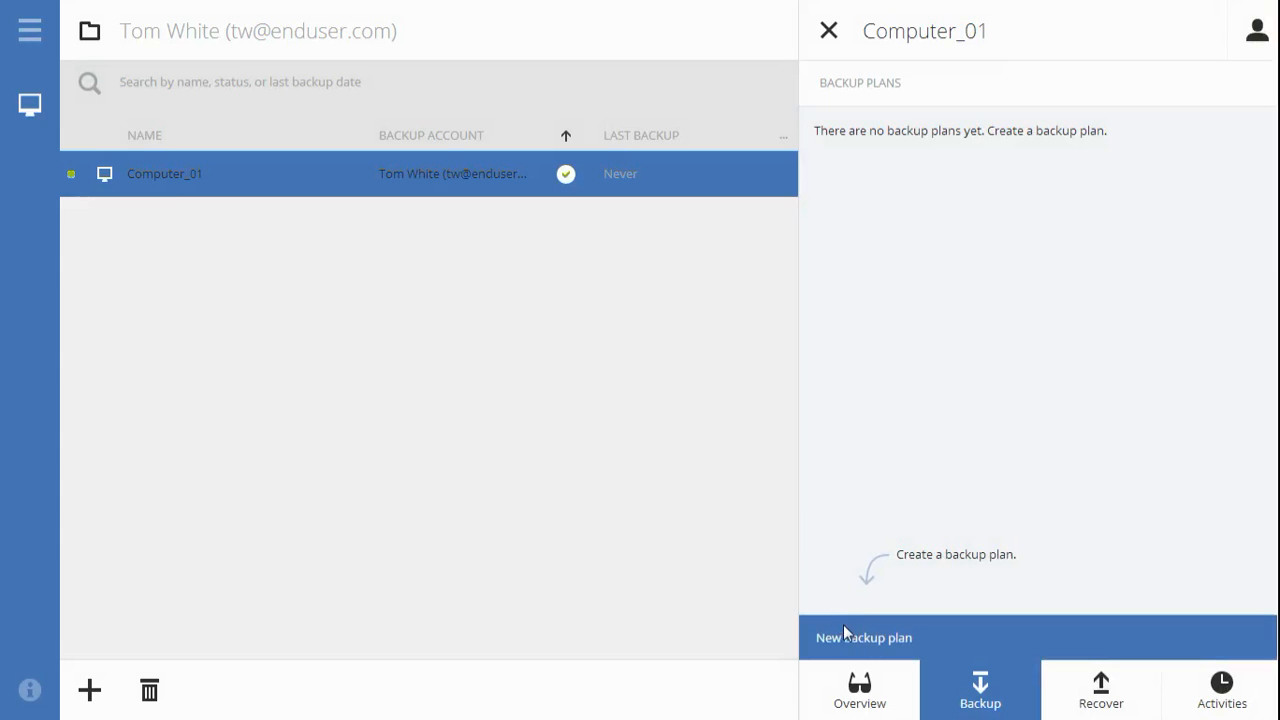
pyautogui.click(864, 636)
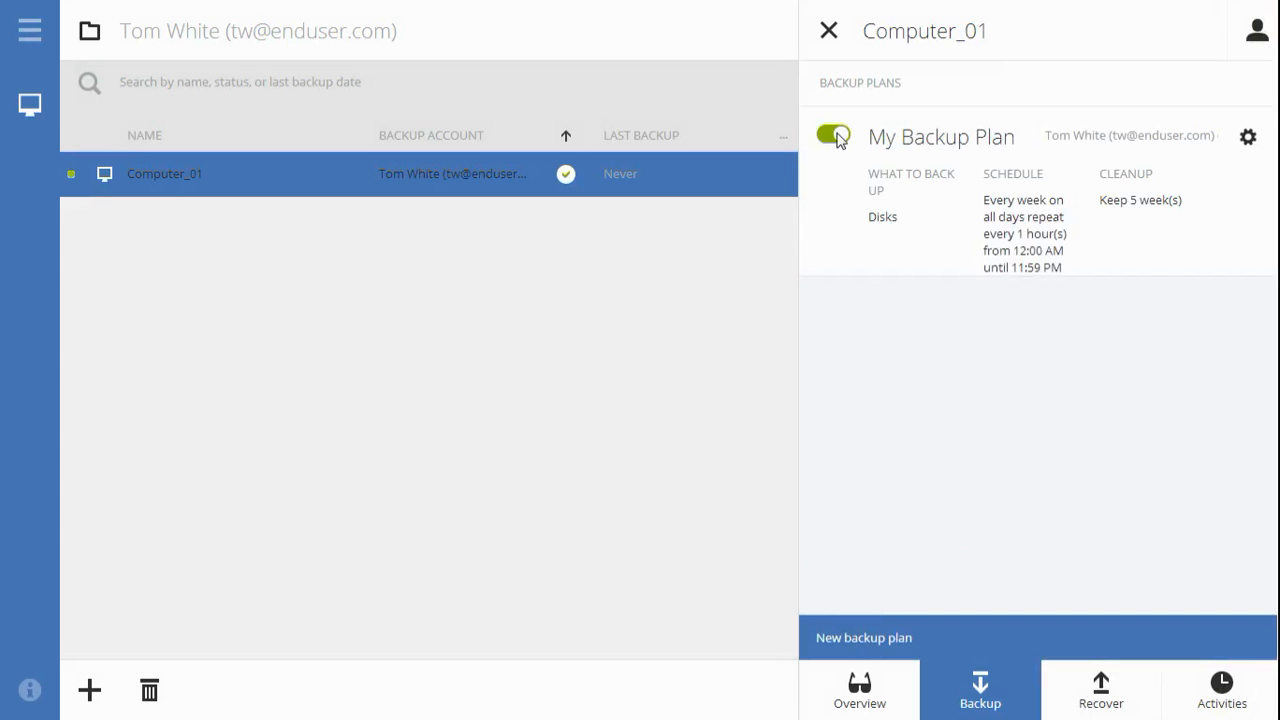
pyautogui.click(834, 136)
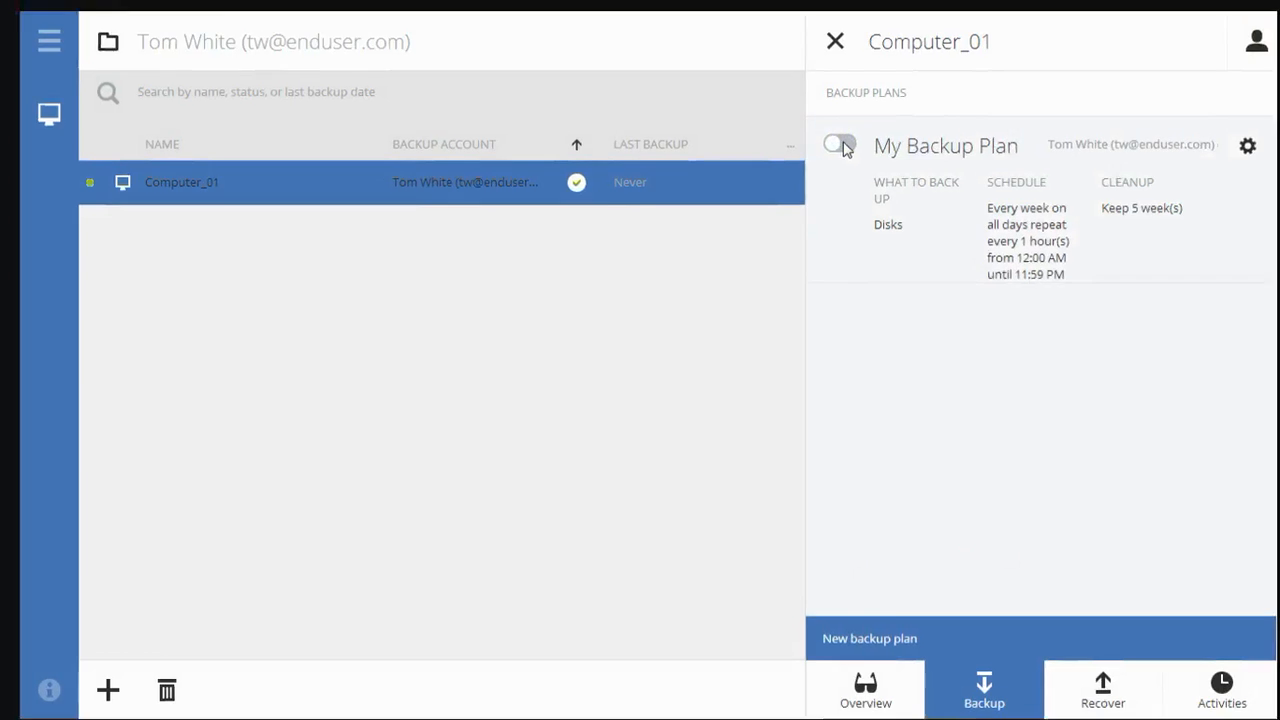